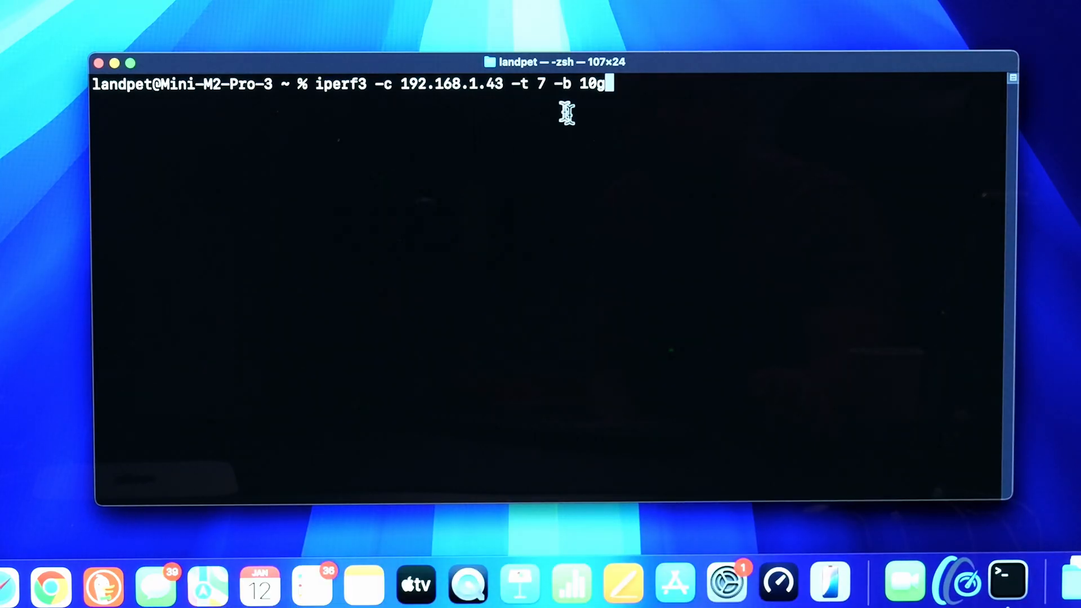
{"action": "mouse_move", "coordinate": [722, 72]}
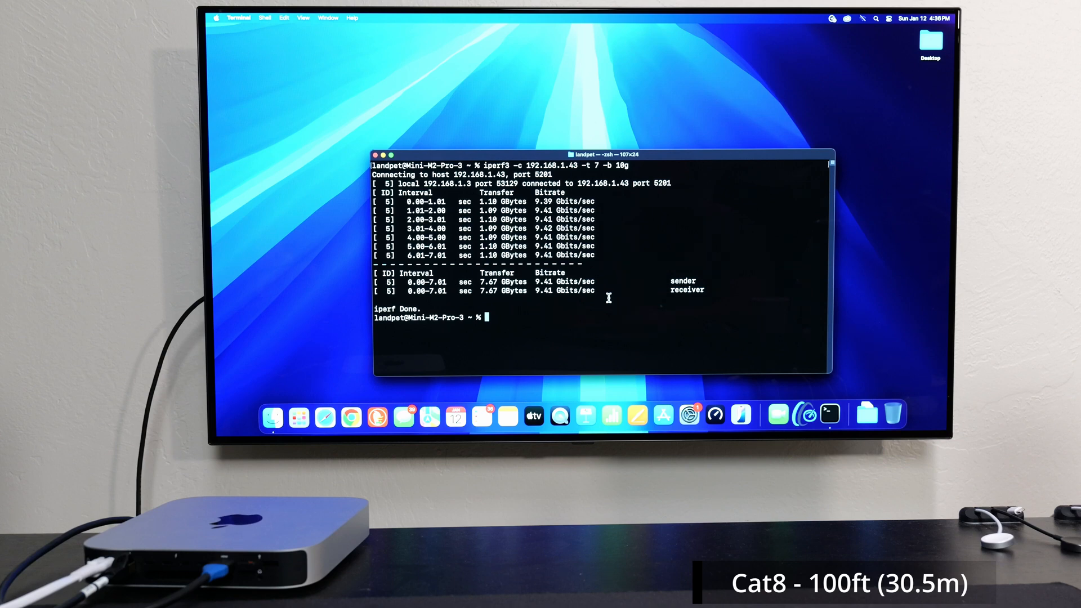
{"action": "mouse_move", "coordinate": [558, 314]}
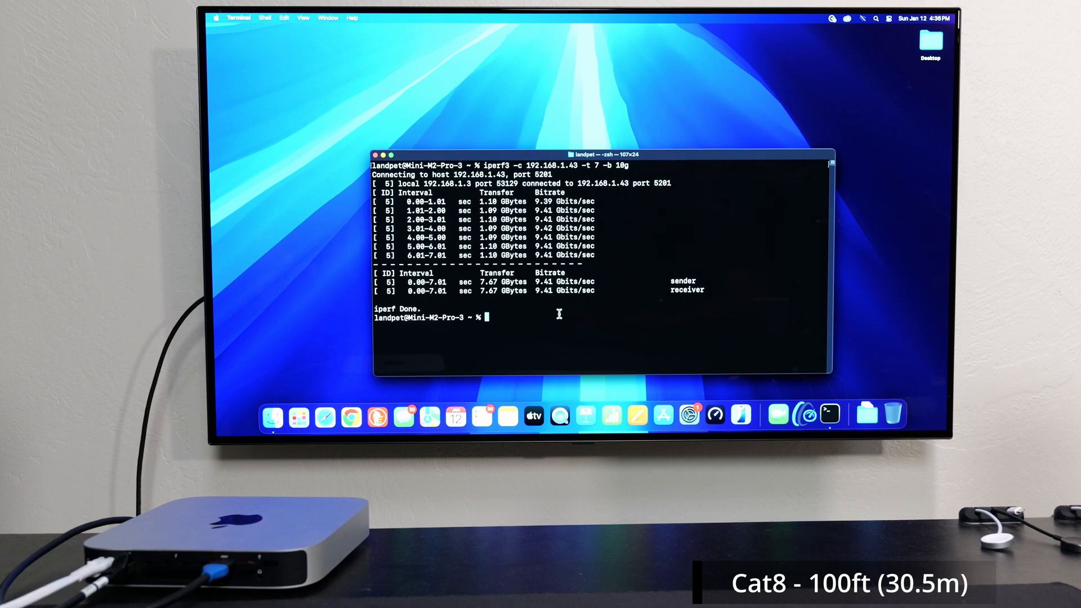
Run iperf3 UDP tests to 192.168.1.43 port 6001 at 10g then 4g for 7 seconds each.
{"action": "type", "text": "iperf3 -c 192.168.1.43 -t 7 -b 10g"}
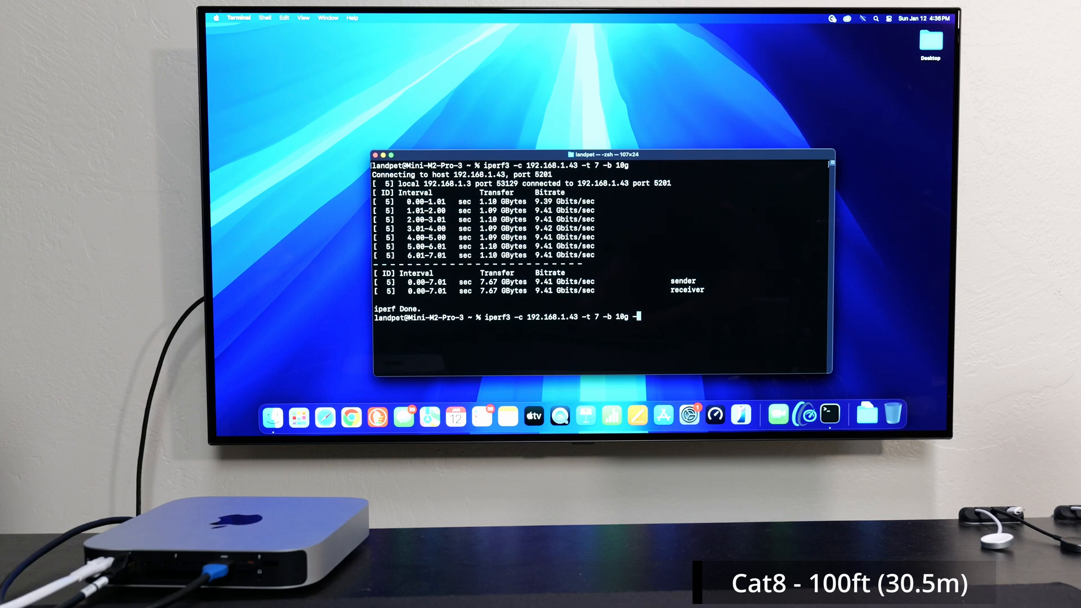
{"action": "type", "text": "-u 6001"}
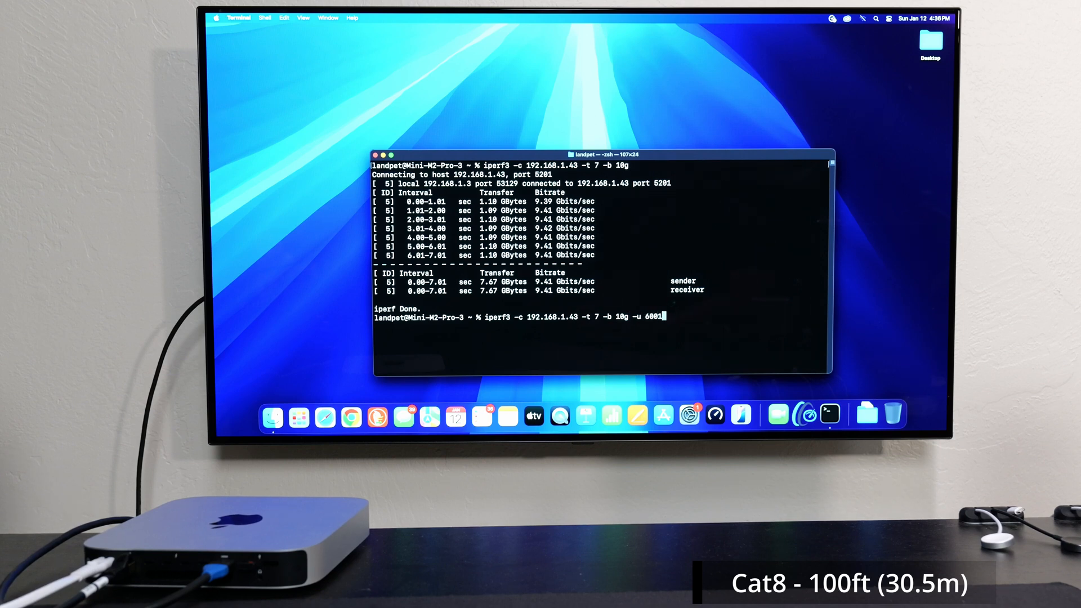
{"action": "key", "text": "Return"}
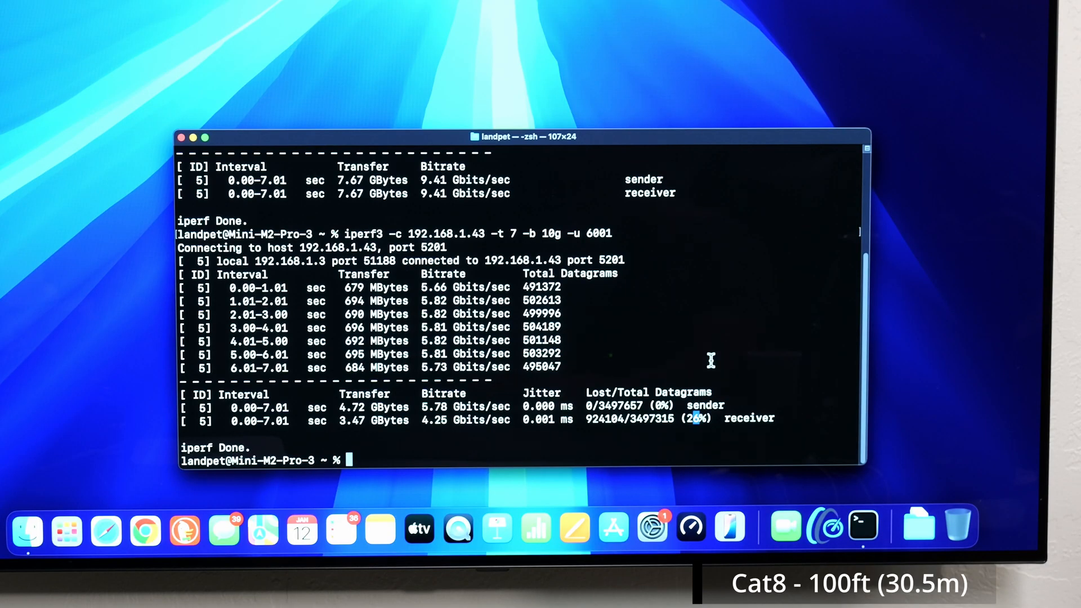
{"action": "type", "text": "iperf3 -c 192.168.1.43 -t 7 -b 10g -u 6001"}
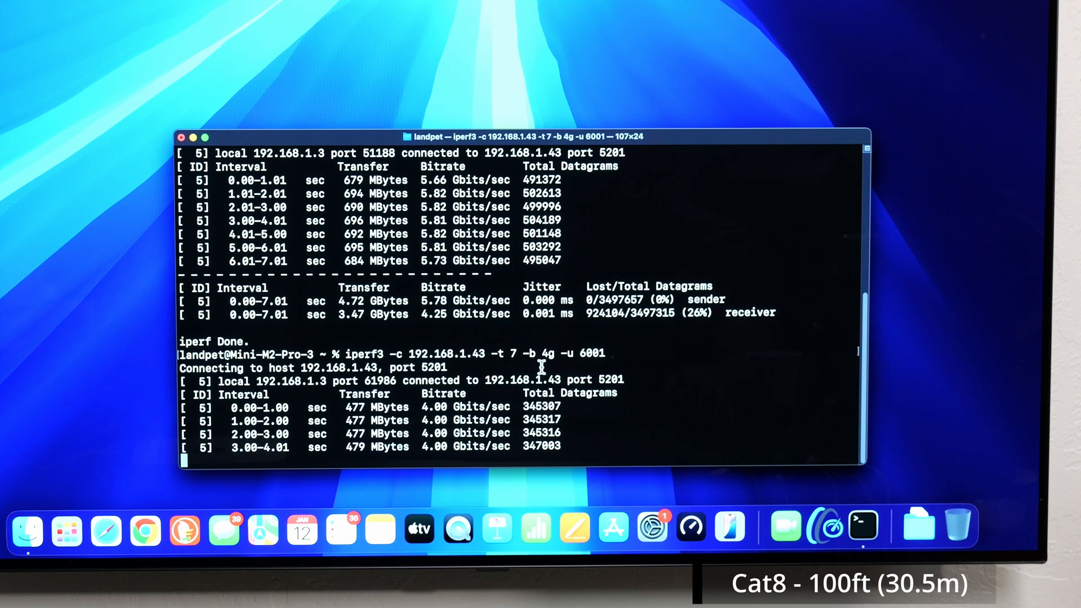
{"action": "scroll", "scroll_direction": "down", "scroll_amount": 3}
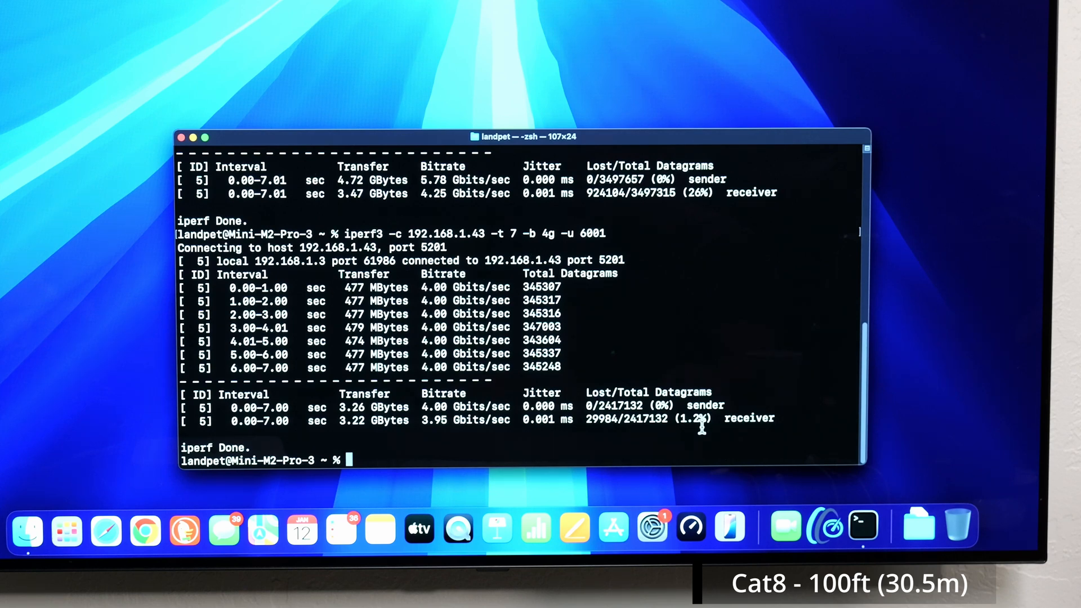
{"action": "mouse_move", "coordinate": [731, 441]}
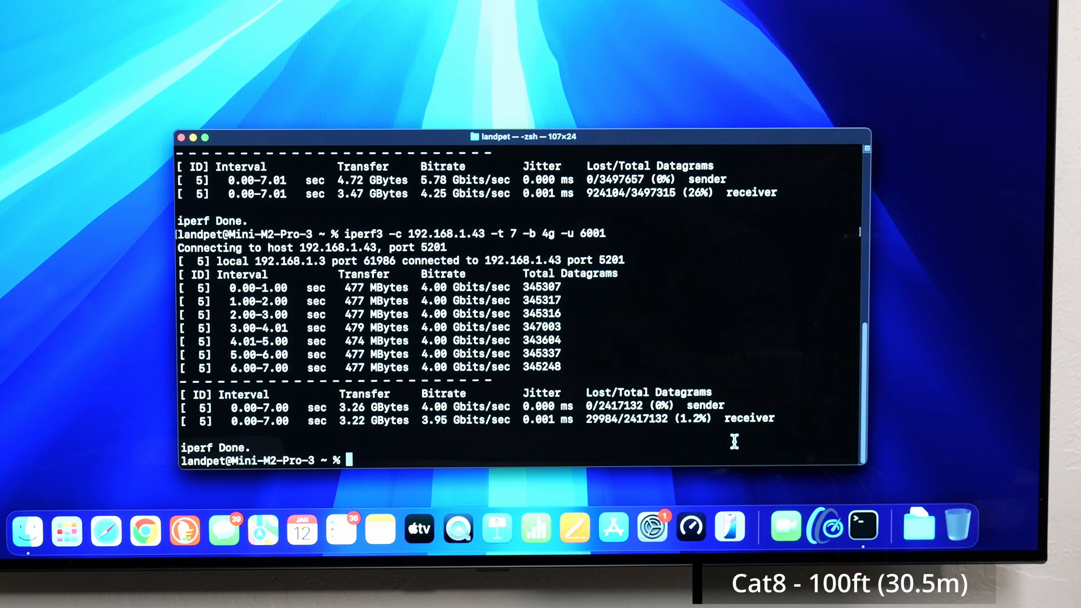
Rerun the UDP iperf3 test at 3g, 2g and 1g, highlighting the receiver's lost datagram count.
{"action": "type", "text": "iperf3 -c 192.168.1.43 -t 7 -b 4g -u 6001"}
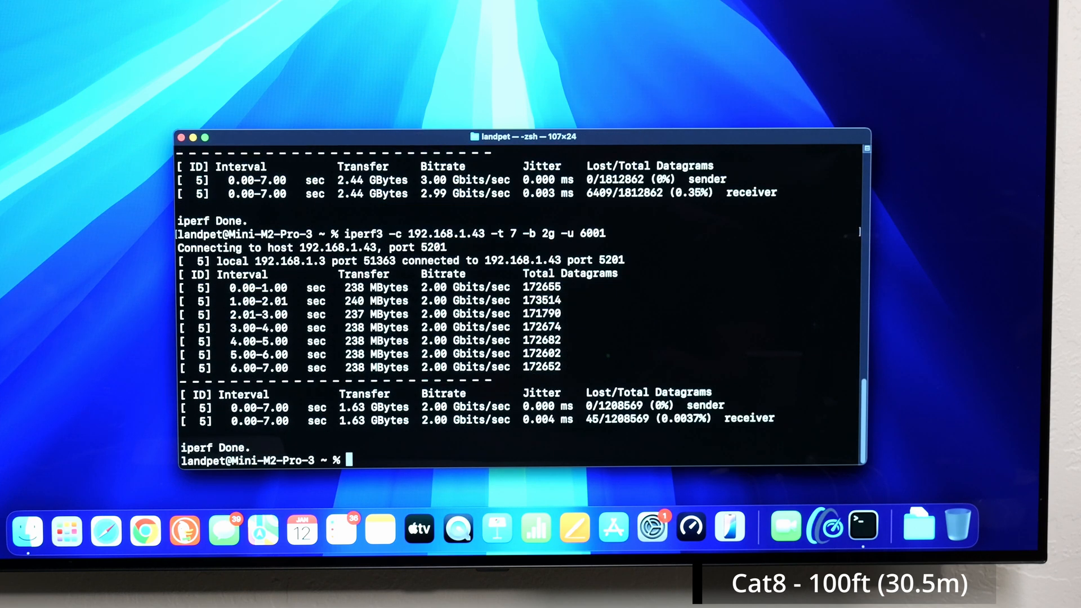
{"action": "mouse_move", "coordinate": [733, 424]}
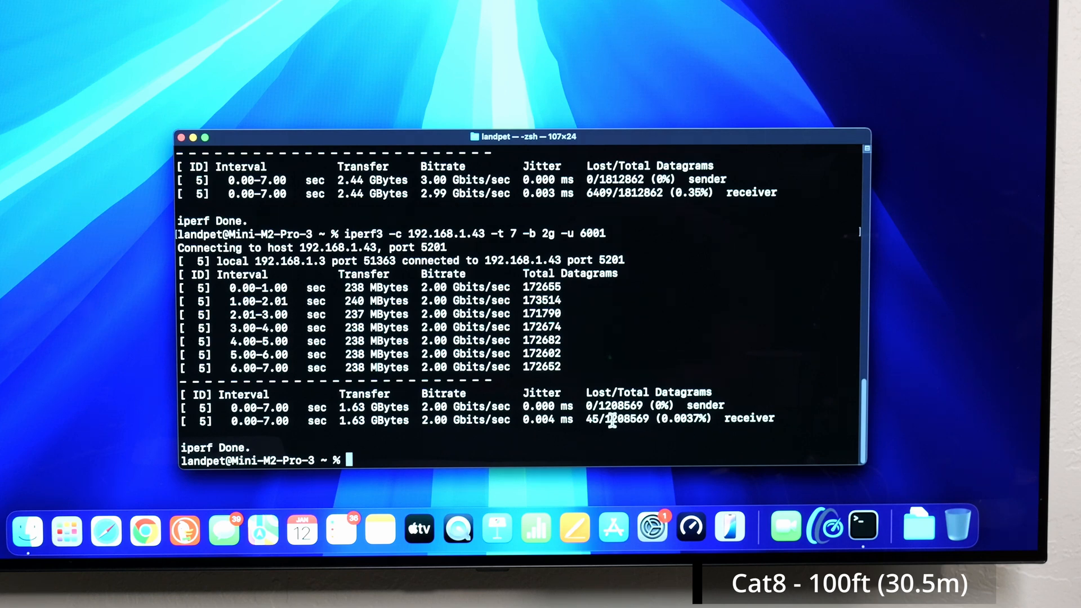
{"action": "double_click", "coordinate": [624, 418]}
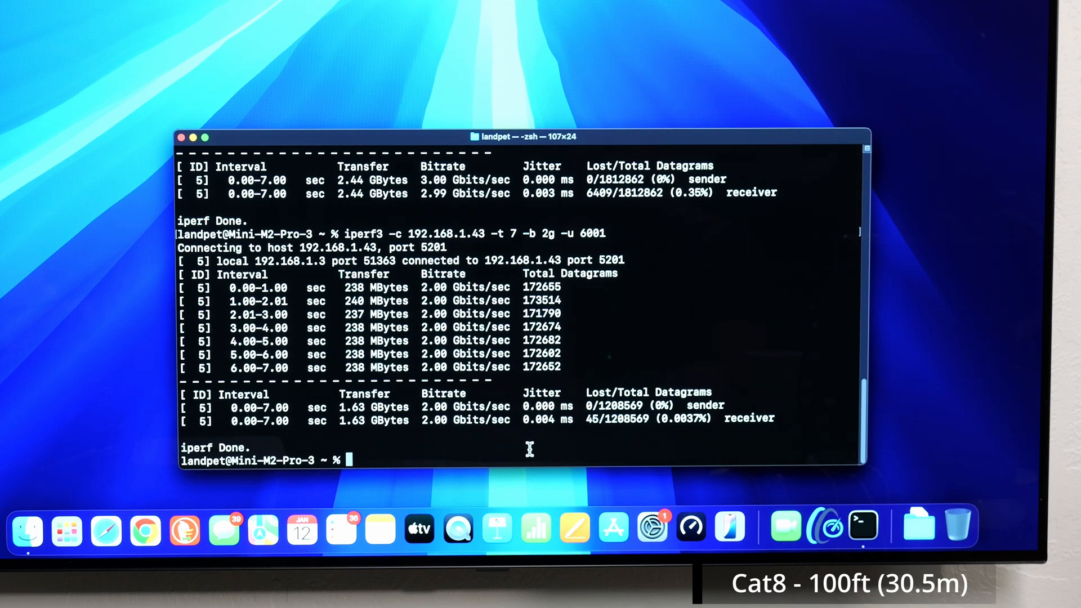
{"action": "type", "text": "iperf3 -c 192.168.1.43 -t 7 -b 2g -u 6001"}
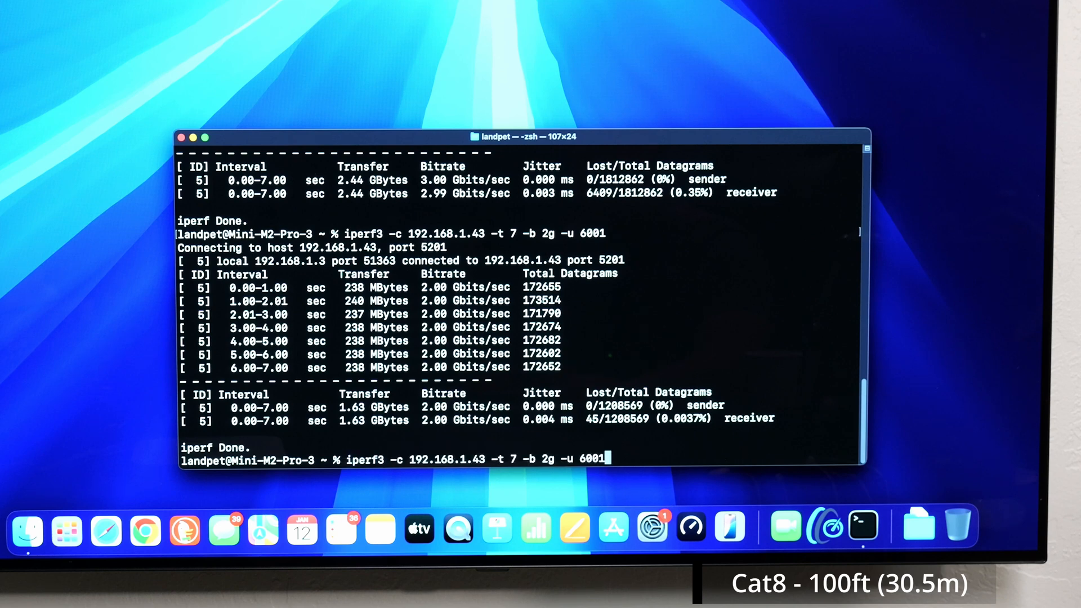
{"action": "key", "text": "Backspace"}
{"action": "type", "text": "1"}
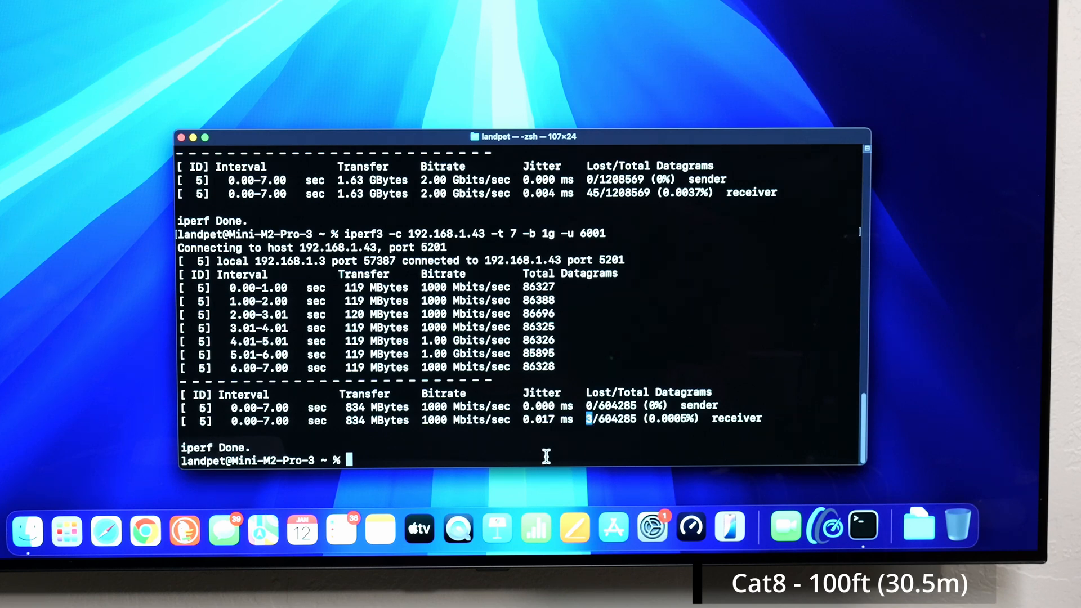
{"action": "mouse_move", "coordinate": [906, 422]}
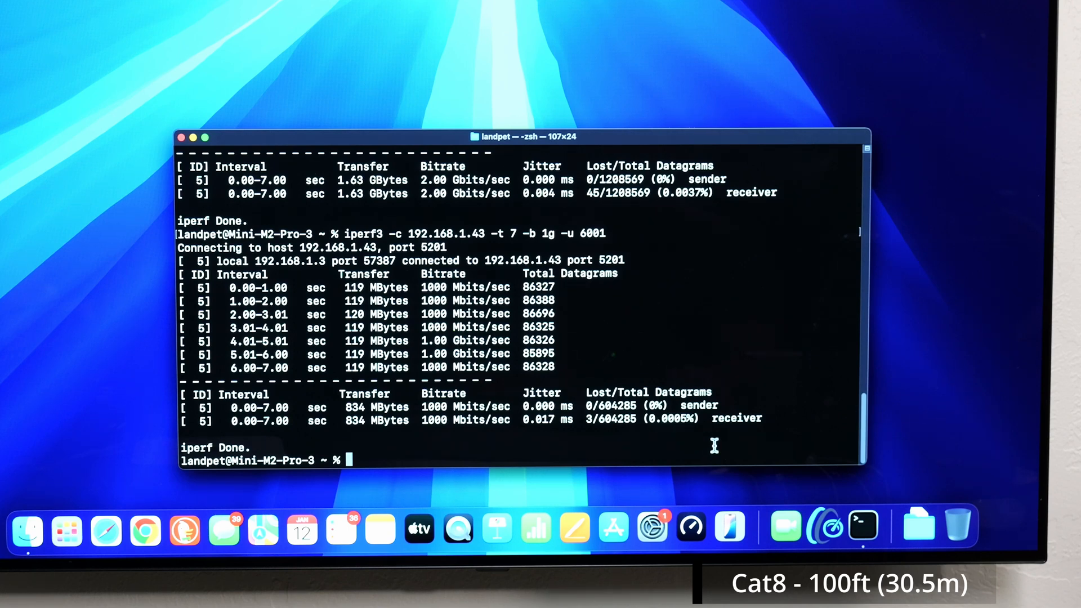
{"action": "mouse_move", "coordinate": [675, 426]}
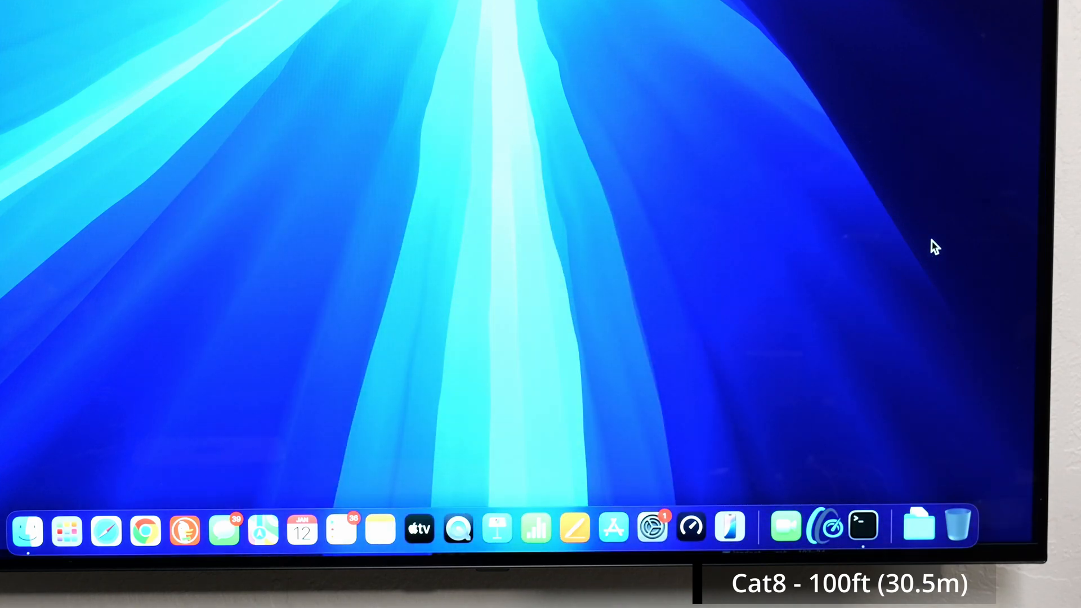
Return to Terminal and run iperf3 -b 10g over TCP, then again with -u 6001.
{"action": "left_click", "coordinate": [863, 530]}
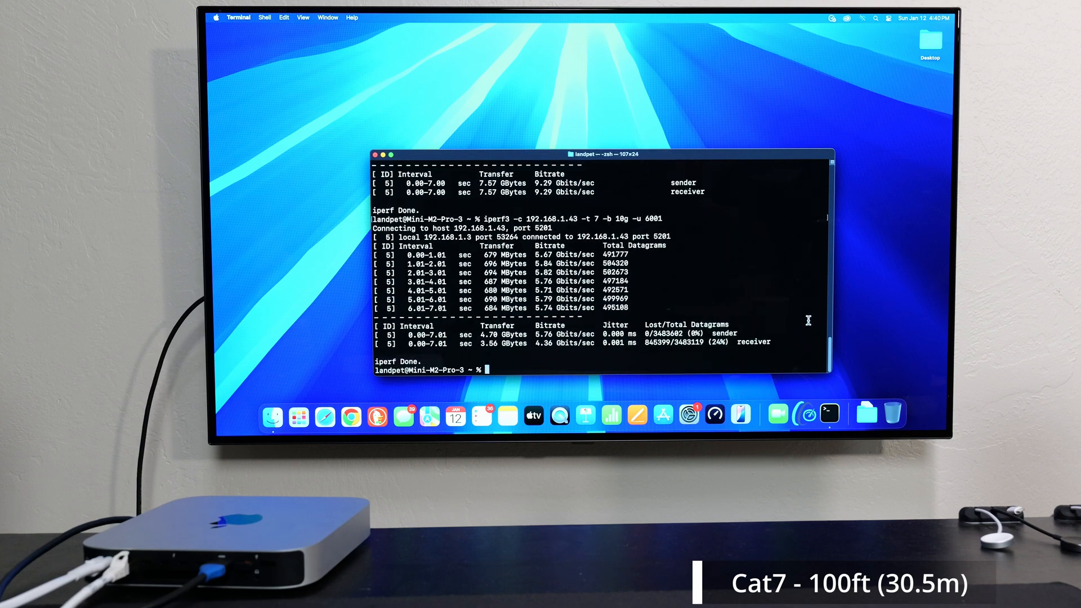
Step the UDP iperf3 test down through 4g, 3g, 2g and 1g, then run a 10g TCP test without -u.
{"action": "type", "text": "iperf3 -c 192.168.1.43 -t 7 -b 10g -u 6001"}
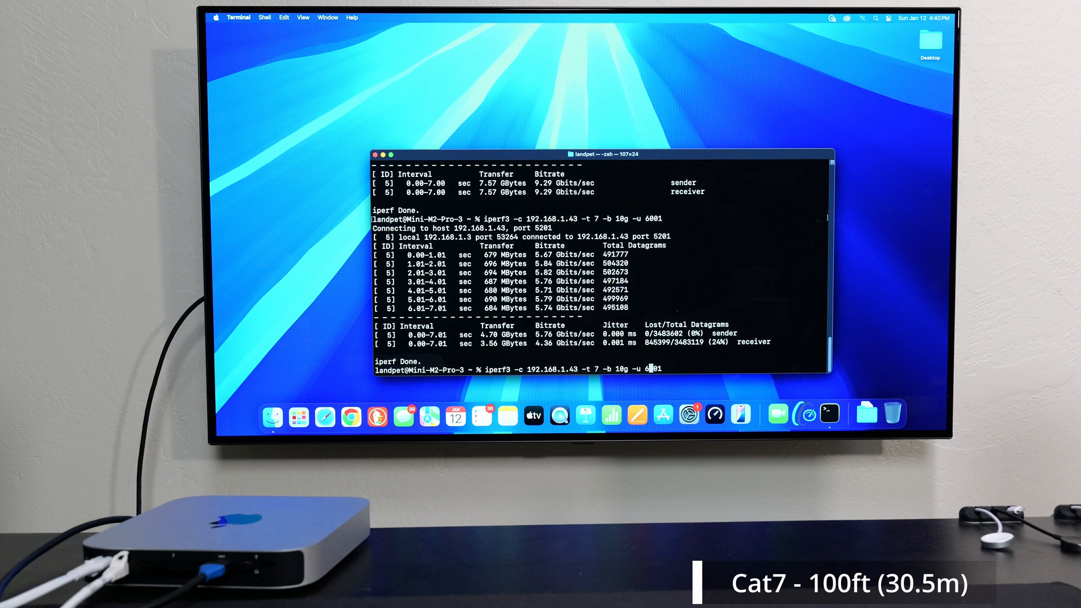
{"action": "key", "text": "Backspace"}
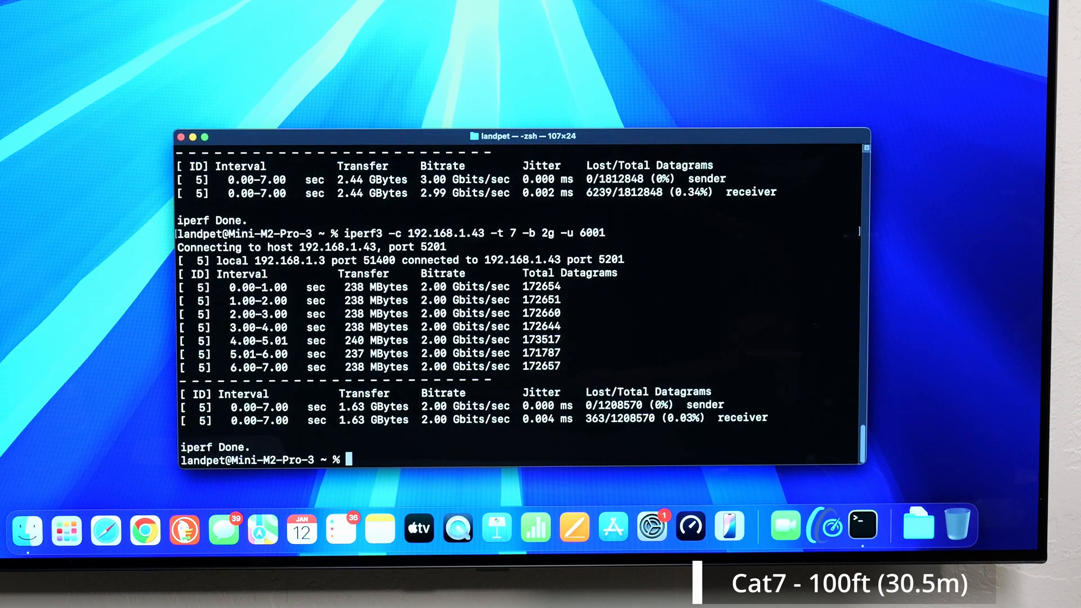
{"action": "type", "text": "iperf3 -c 192.168.1.43 -t 7 -b 2g -u 6001"}
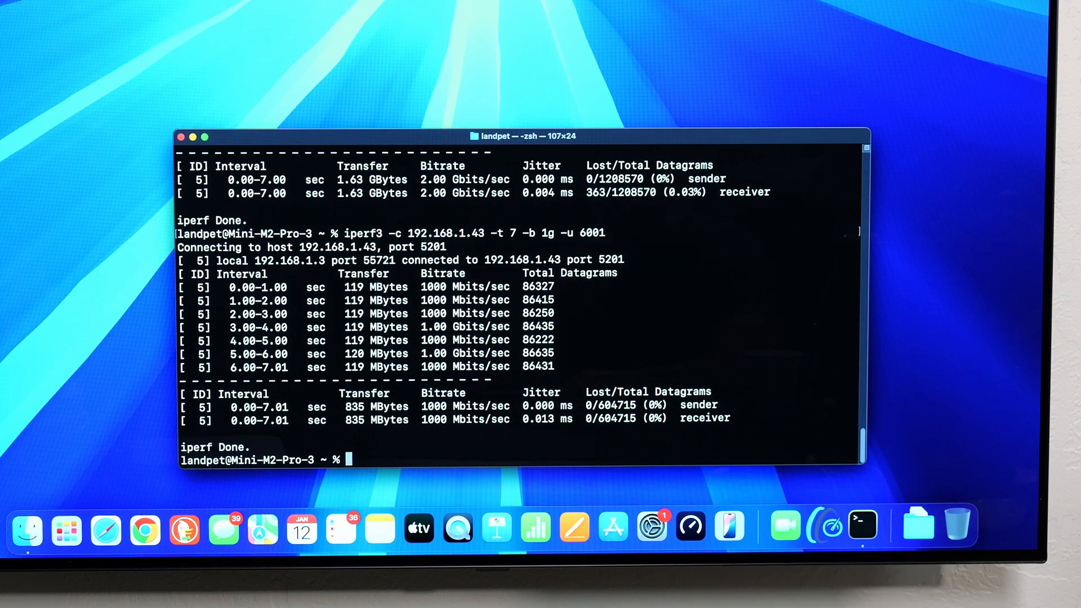
{"action": "type", "text": "iperf3 -c 192.168.1.43 -t 7 -b 10g"}
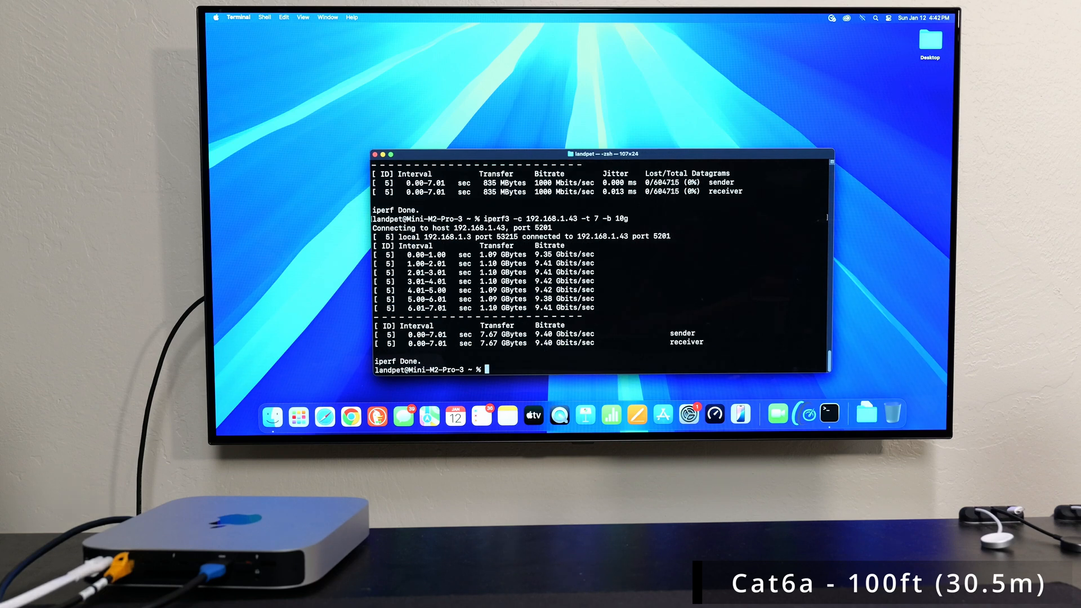
Rerun iperf3 with -u 6001 at 10g, then edit -b to 4g and run again.
{"action": "type", "text": "iperf3 -c 192.168.1.43 -t 7 -b 1g -u 6001"}
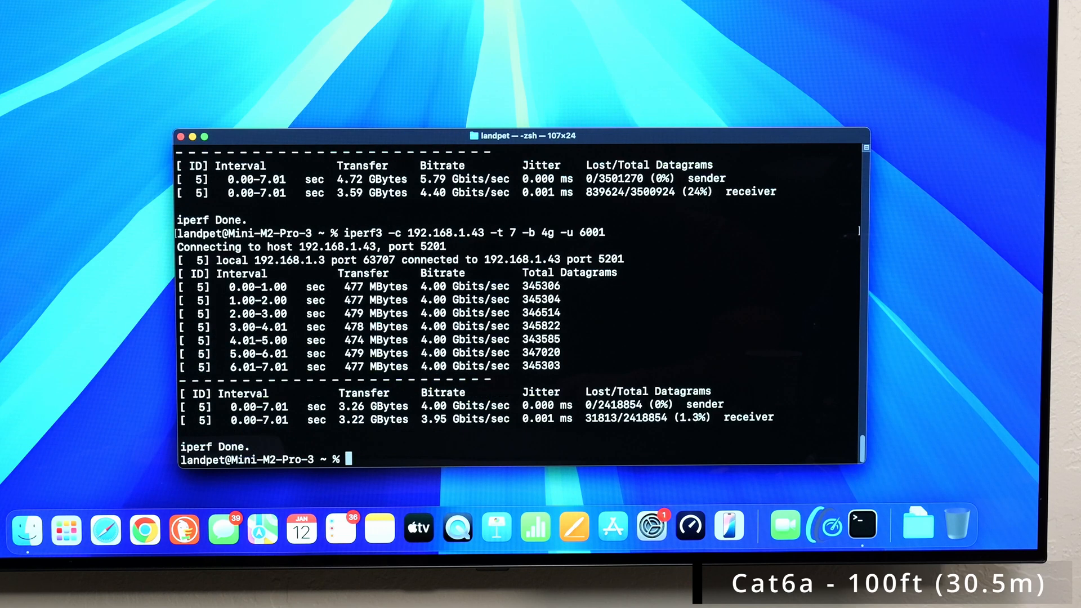
Rerun the UDP iperf3 test at 3g and 2g, then edit the rate to 1g and run it.
{"action": "type", "text": "iperf3 -c 192.168.1.43 -t 7 -b 4g -u 6001"}
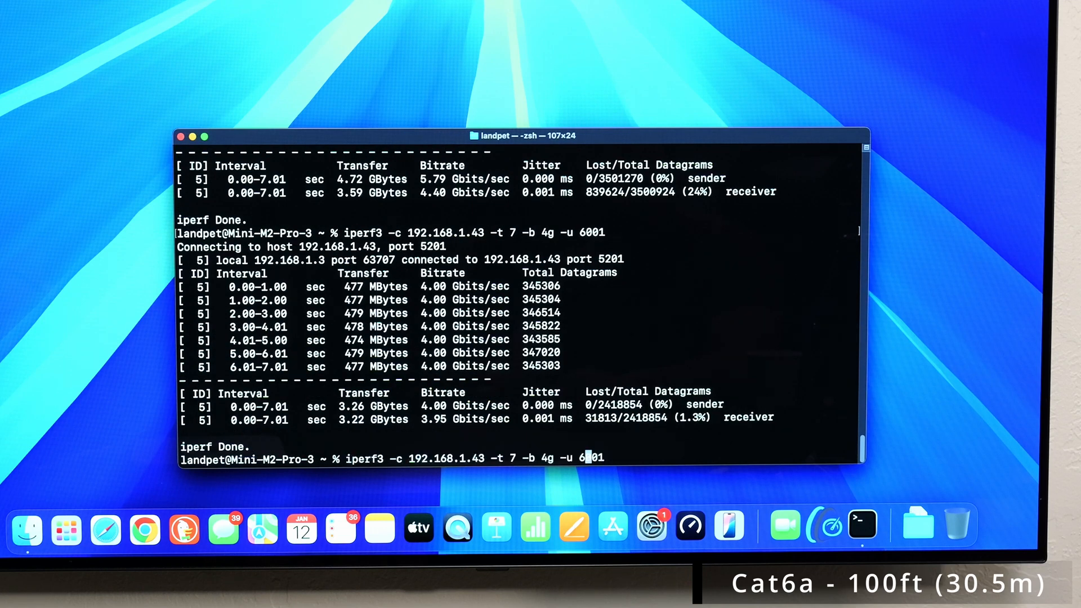
{"action": "type", "text": "3"}
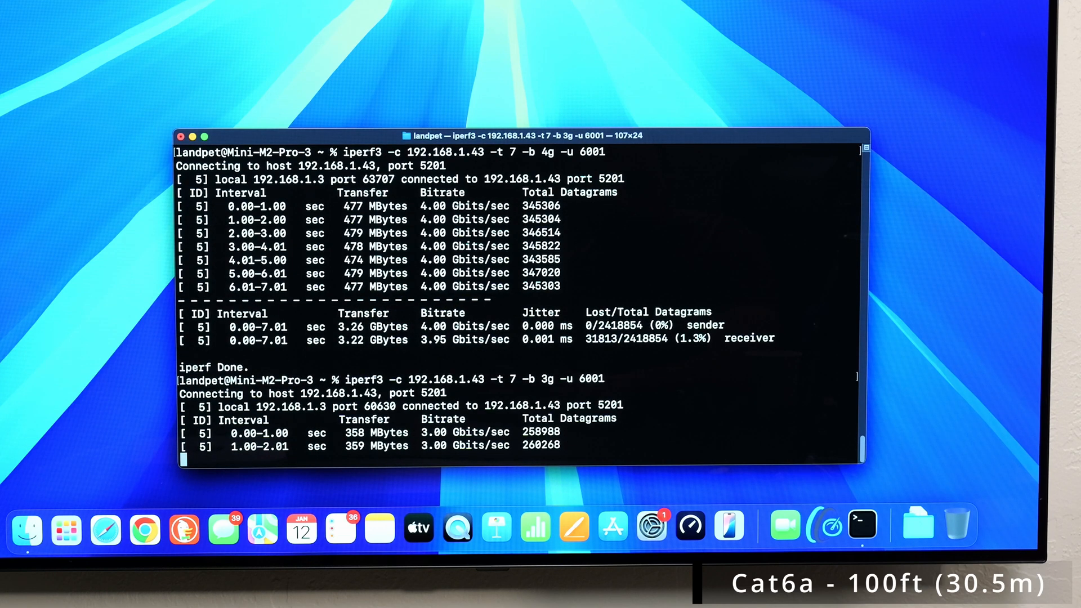
{"action": "scroll", "scroll_direction": "down", "scroll_amount": 3}
{"action": "type", "text": "iperf3 -c 192.168.1.43 -t 7 -b 2g -u 6001"}
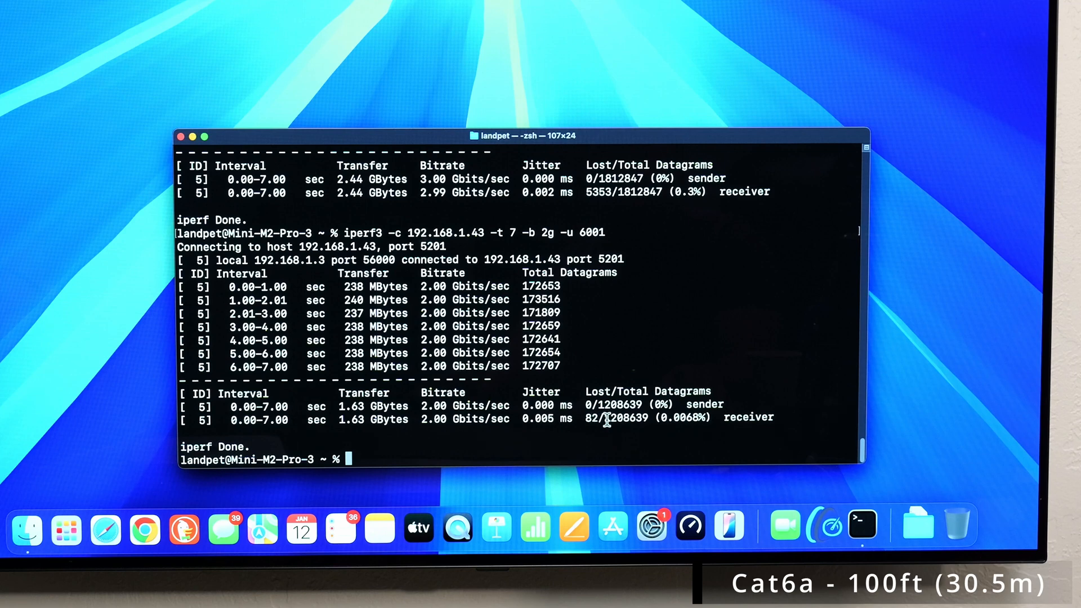
{"action": "mouse_move", "coordinate": [646, 432]}
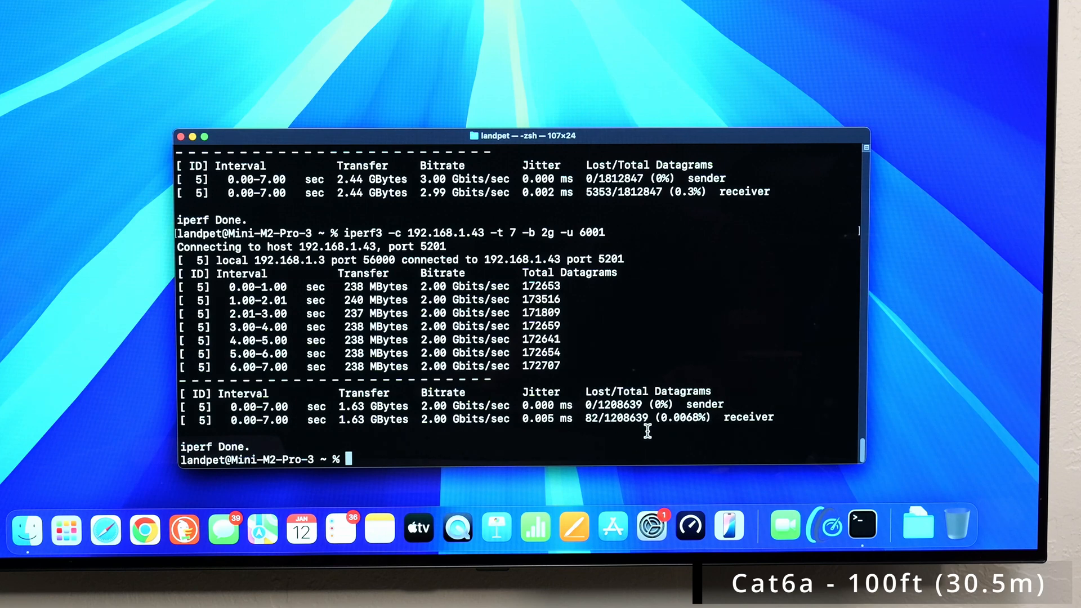
{"action": "type", "text": "iperf3 -c 192.168.1.43 -t 7 -b 2g -u 6001"}
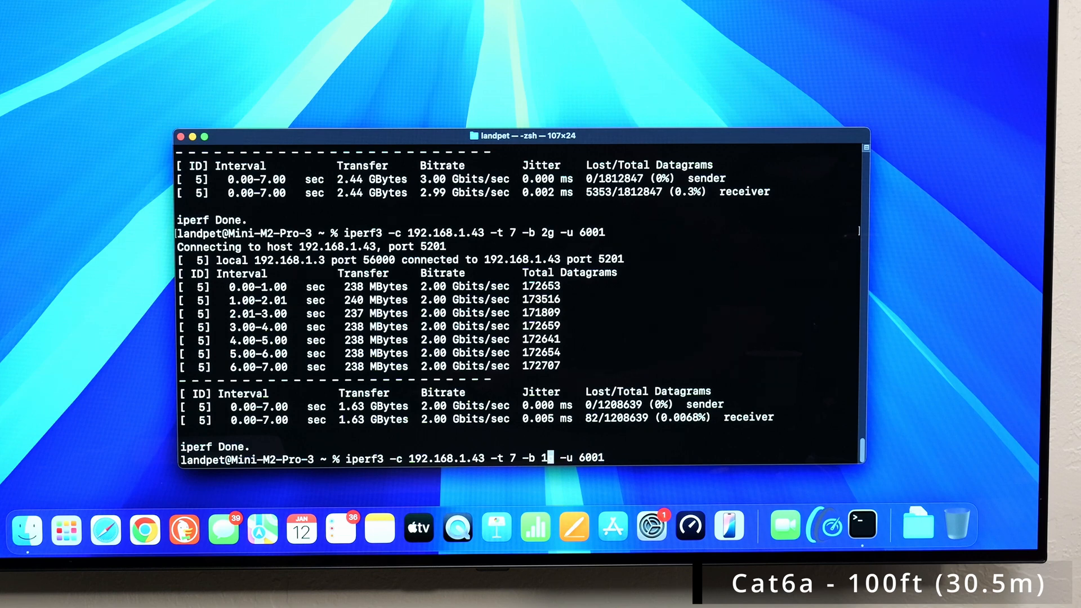
{"action": "key", "text": "enter"}
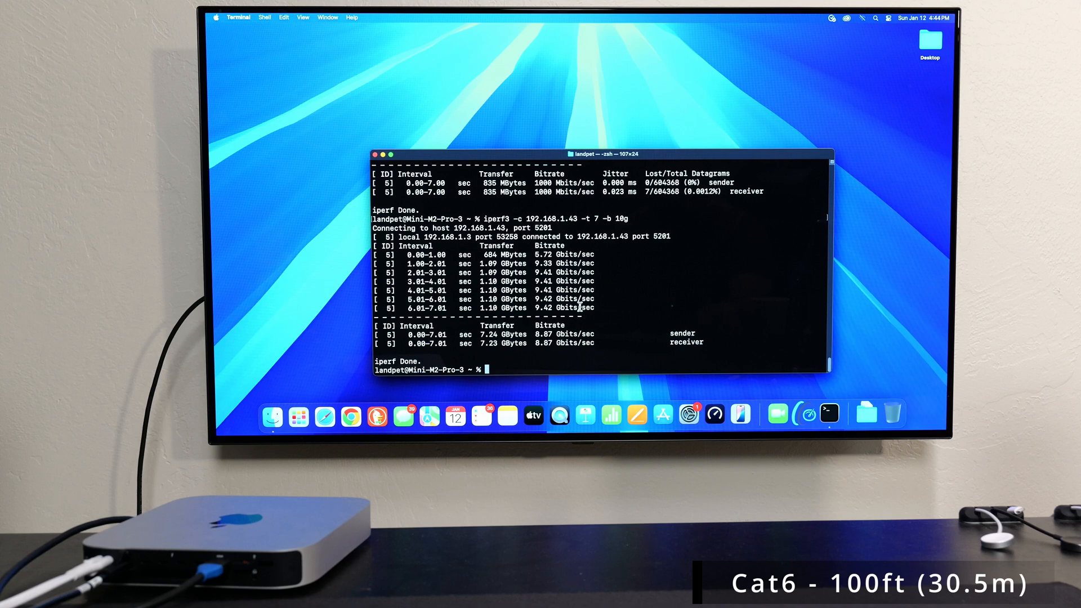
On the Cat6 cable, run iperf3 -c 192.168.1.43 -t 7 -b 10g over TCP, then with -u 6001.
{"action": "type", "text": "iperf3 -c 192.168.1.43 -t 7 -b 10g"}
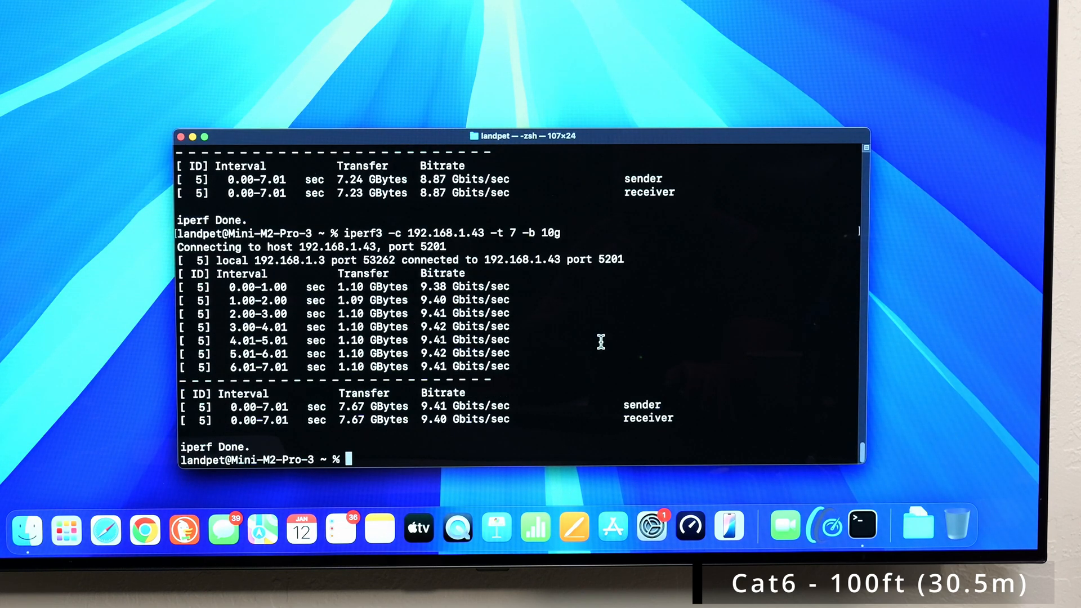
{"action": "mouse_move", "coordinate": [702, 369]}
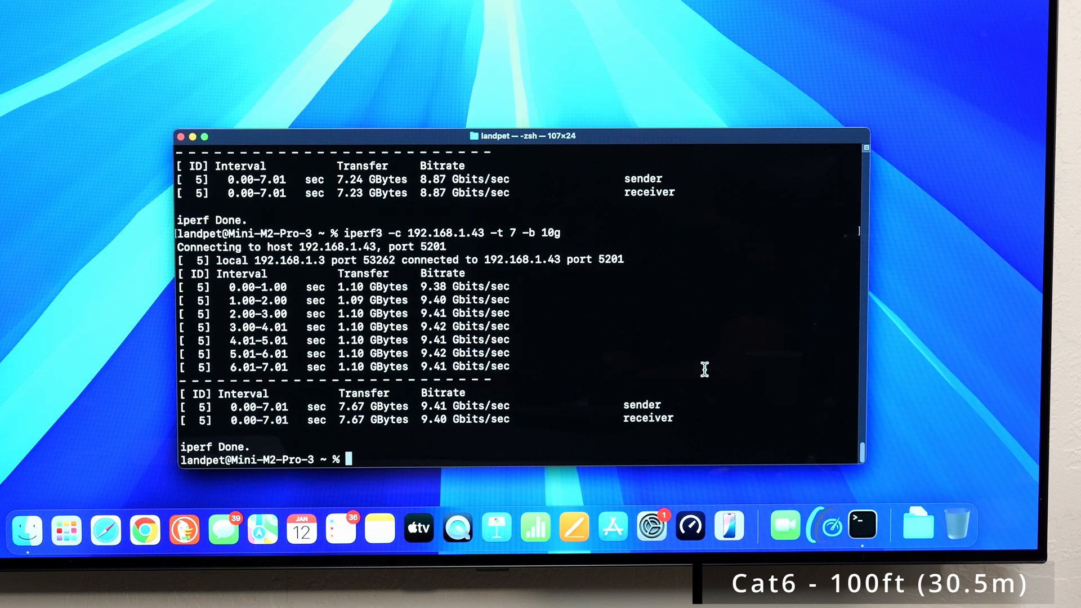
{"action": "mouse_move", "coordinate": [438, 400]}
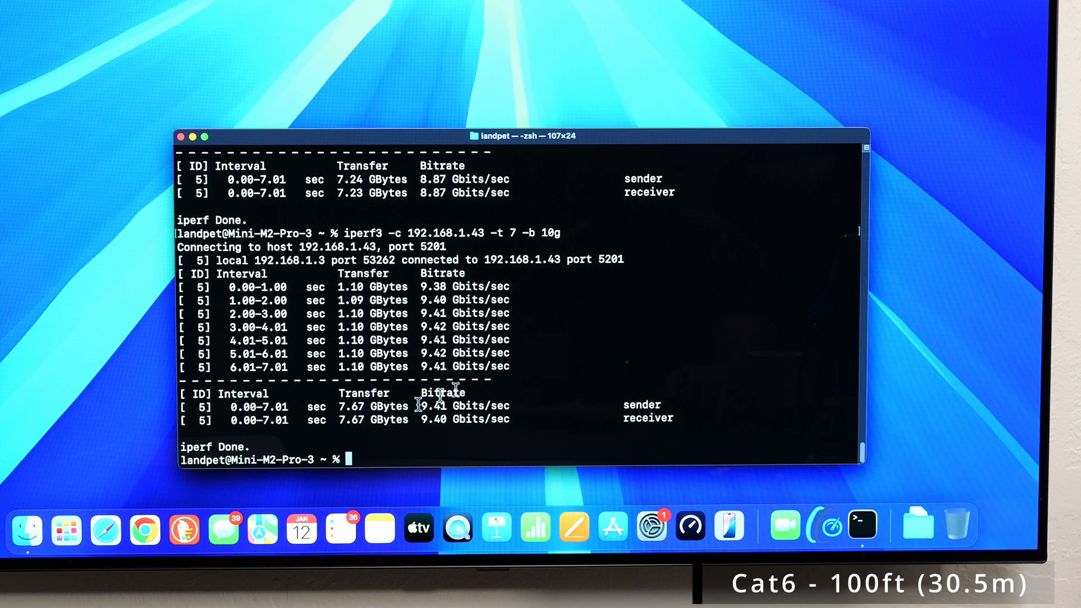
{"action": "type", "text": "iperf3 -c 192.168.1.43 -t 7 -b 10g -u 6001"}
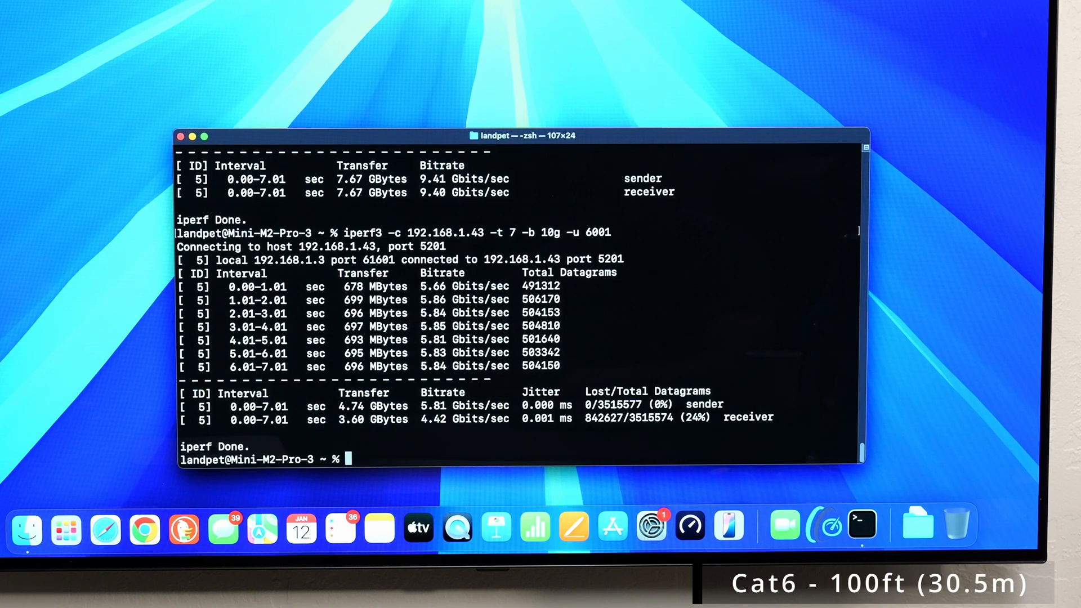
Rerun the Cat6 UDP test at 4g, 3g, 2g and 1g, then highlight the 28 lost datagrams figure.
{"action": "type", "text": "iperf3 -c 192.168.1.43 -t 7 -b 10g -u 6001"}
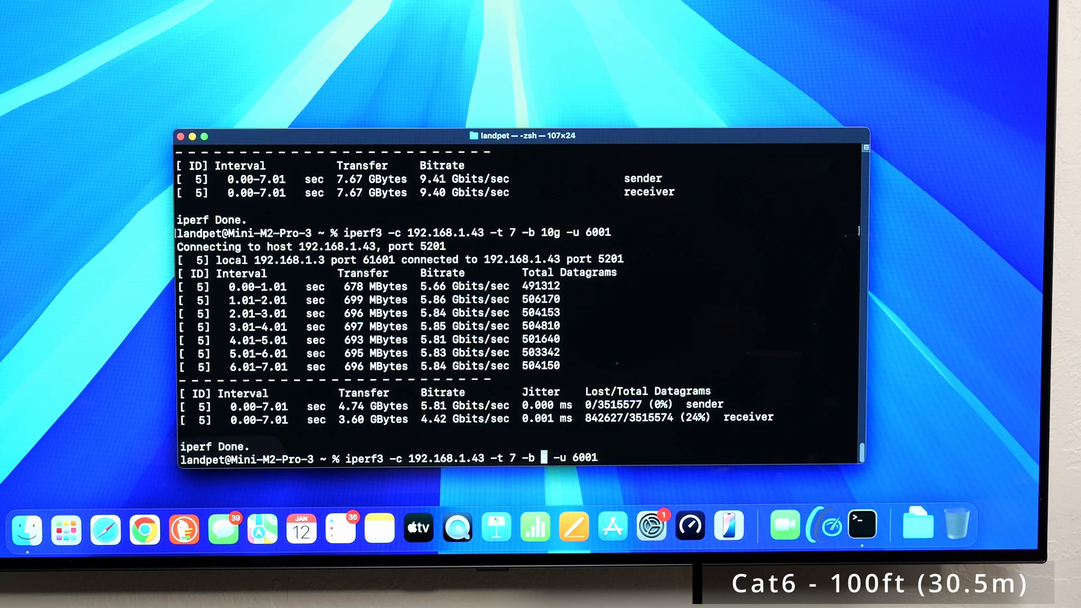
{"action": "type", "text": "4g"}
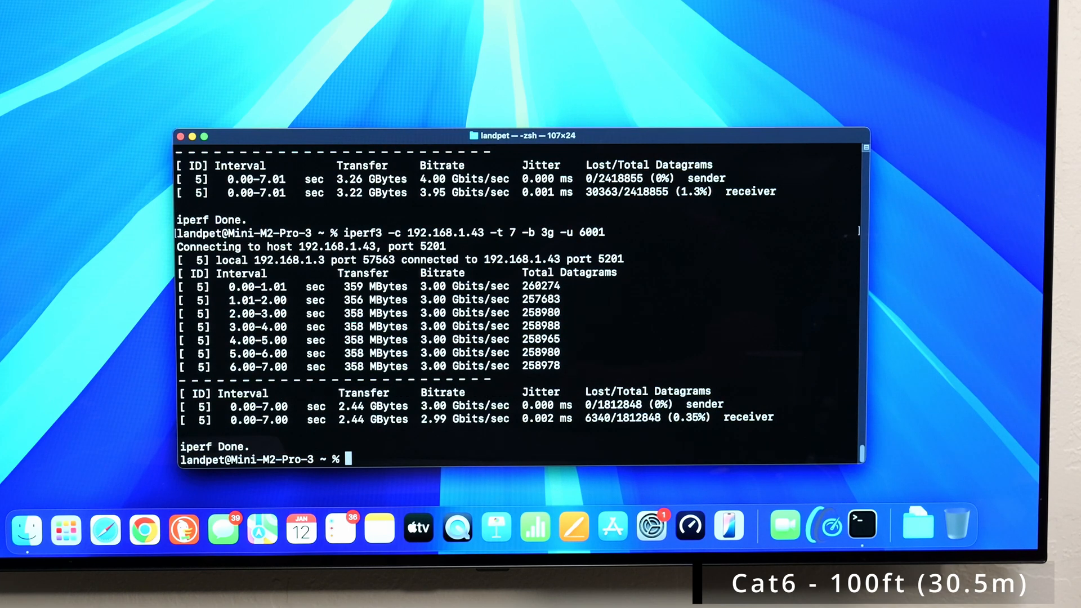
{"action": "type", "text": "iperf3 -c 192.168.1.43 -t 7 -b 3g -u 6001"}
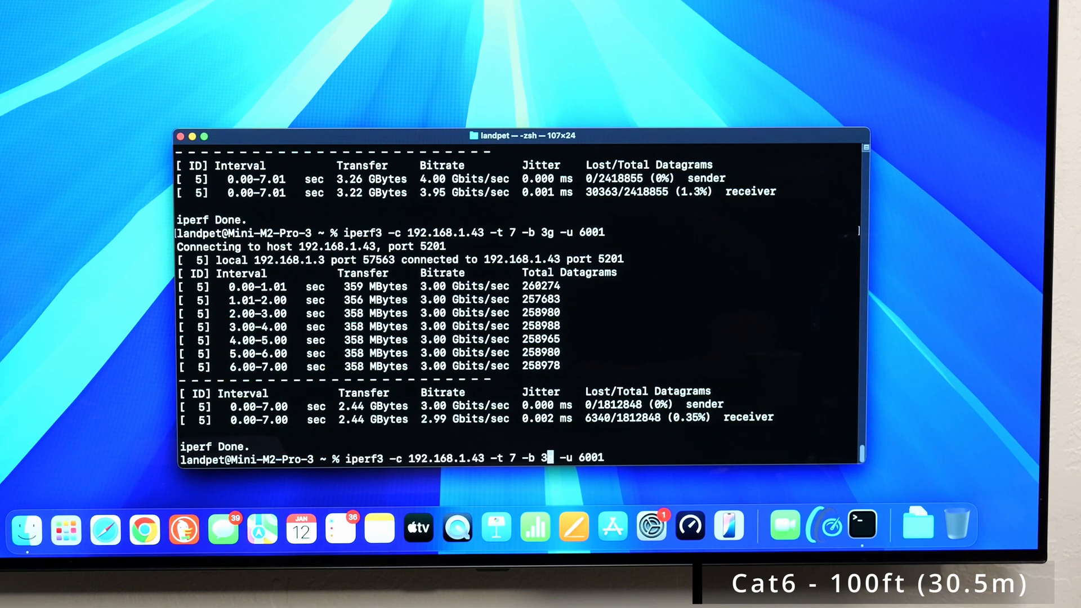
{"action": "type", "text": "2"}
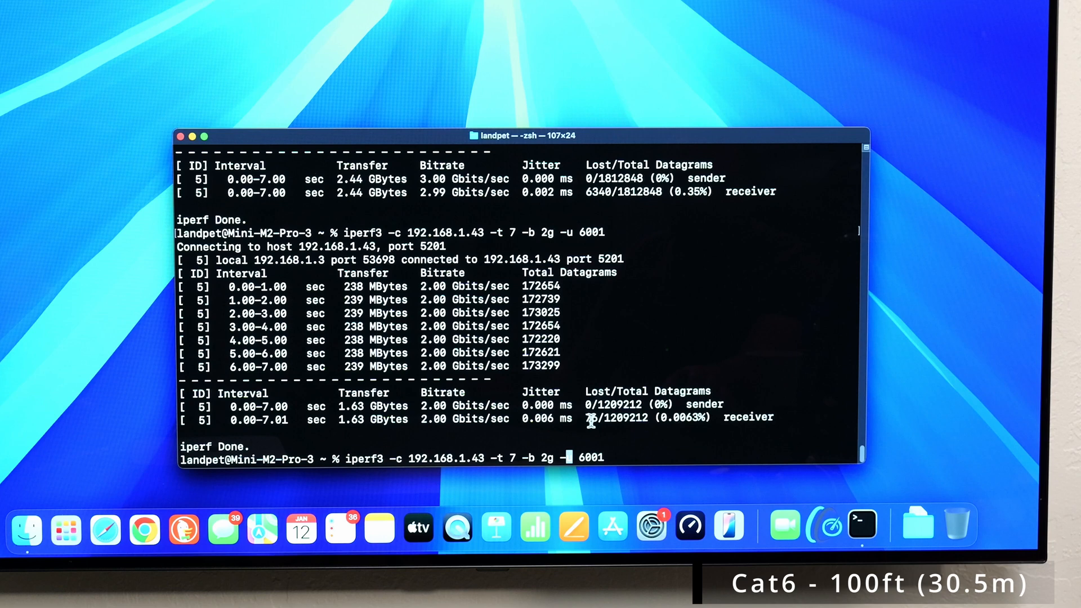
{"action": "mouse_move", "coordinate": [653, 437]}
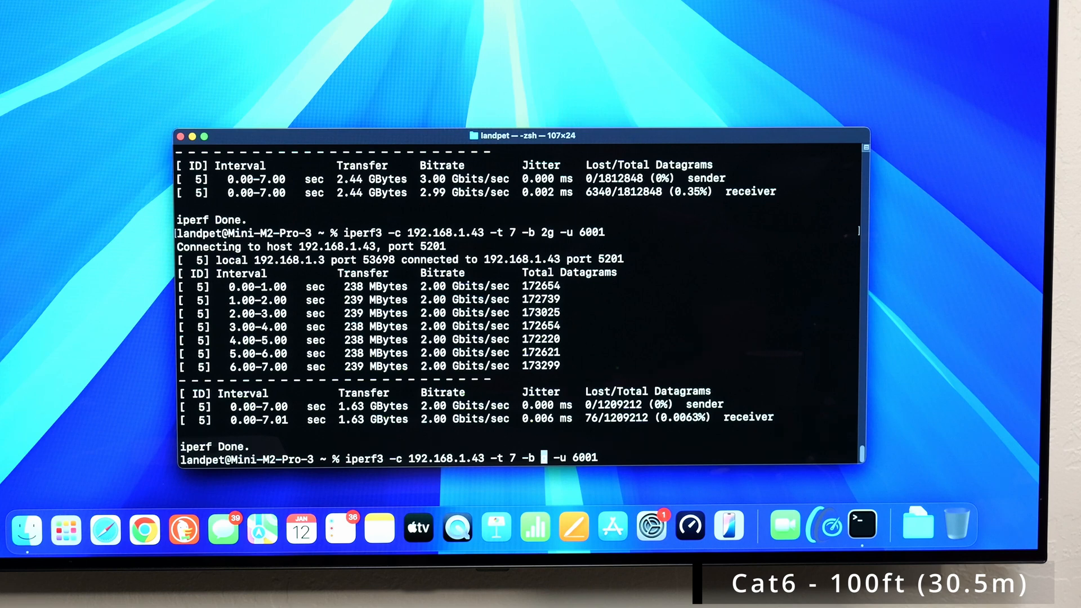
{"action": "type", "text": "1g"}
{"action": "key", "text": "Return"}
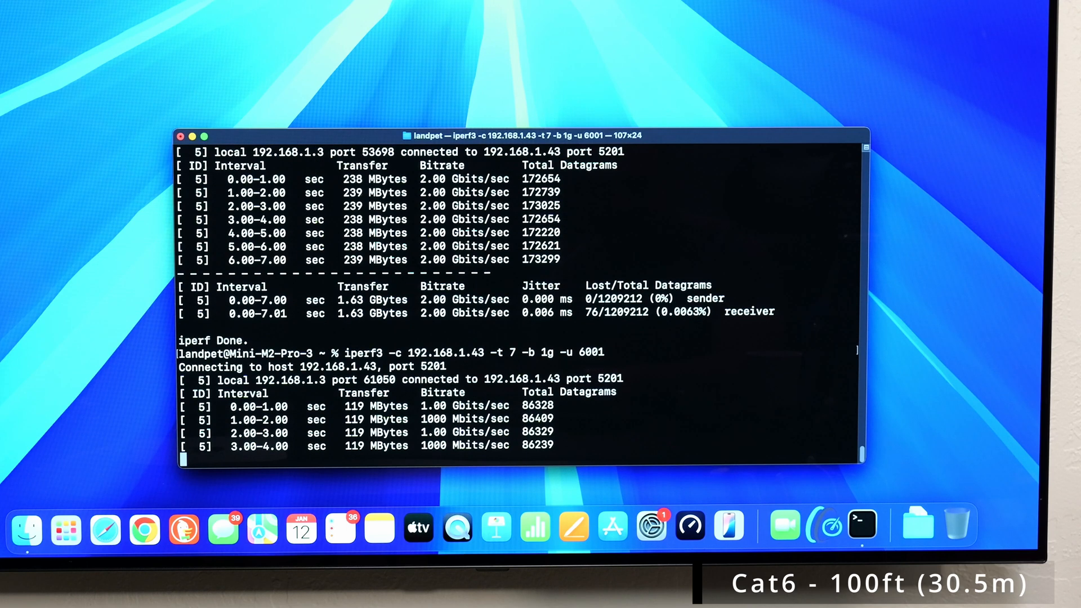
{"action": "scroll", "scroll_direction": "down", "scroll_amount": 3}
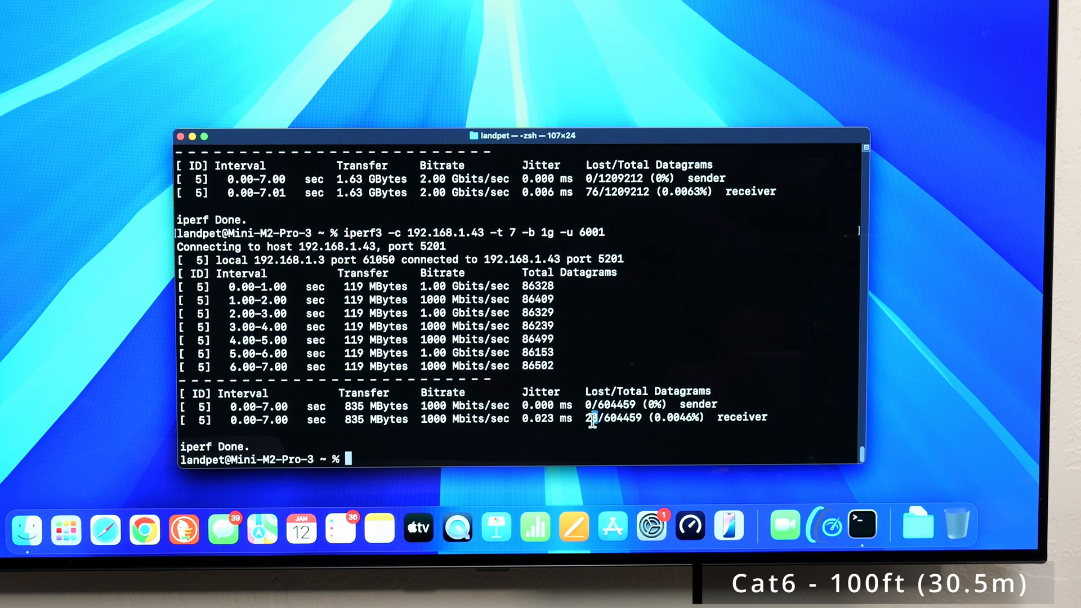
{"action": "double_click", "coordinate": [588, 417]}
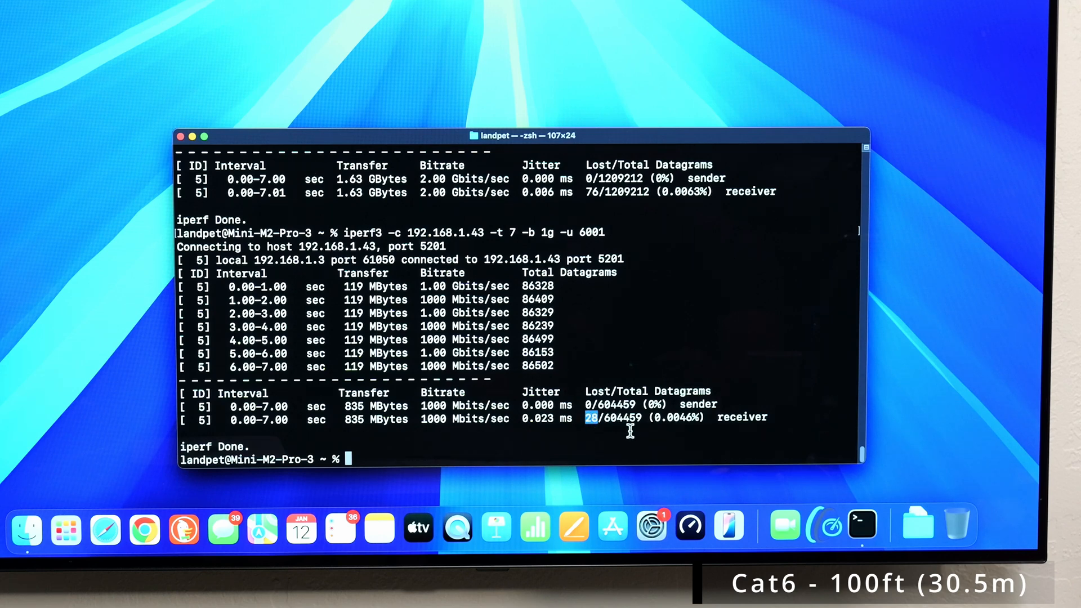
{"action": "mouse_move", "coordinate": [605, 426]}
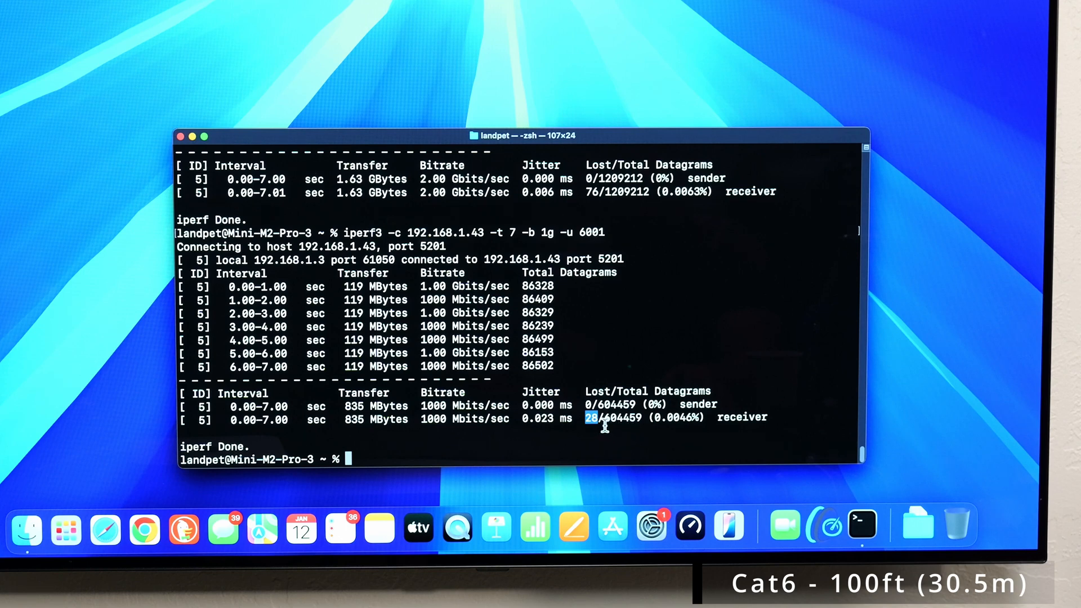
{"action": "mouse_move", "coordinate": [686, 480]}
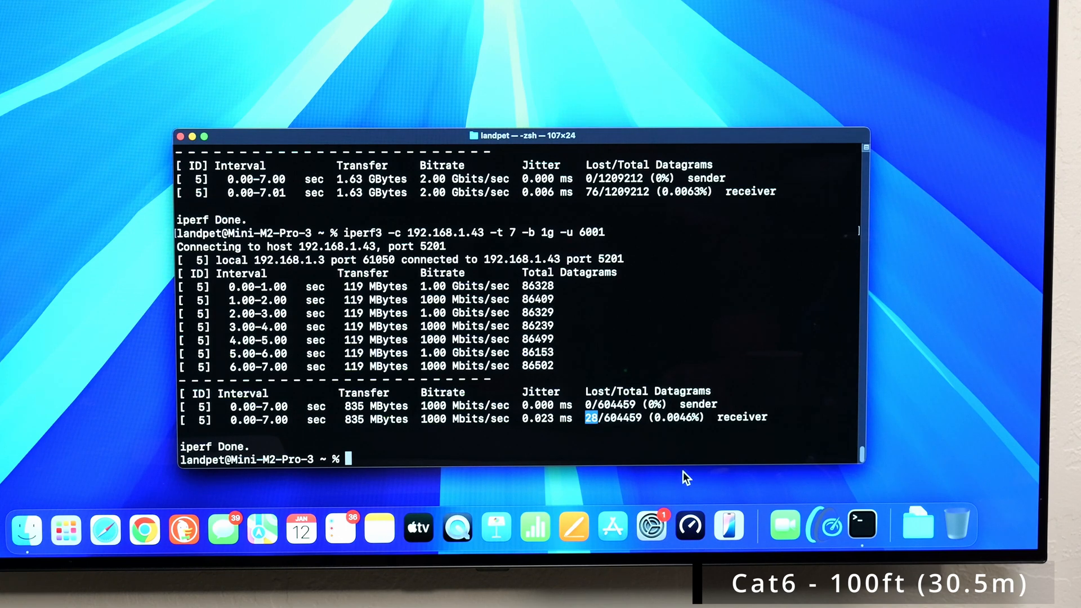
{"action": "mouse_move", "coordinate": [694, 491]}
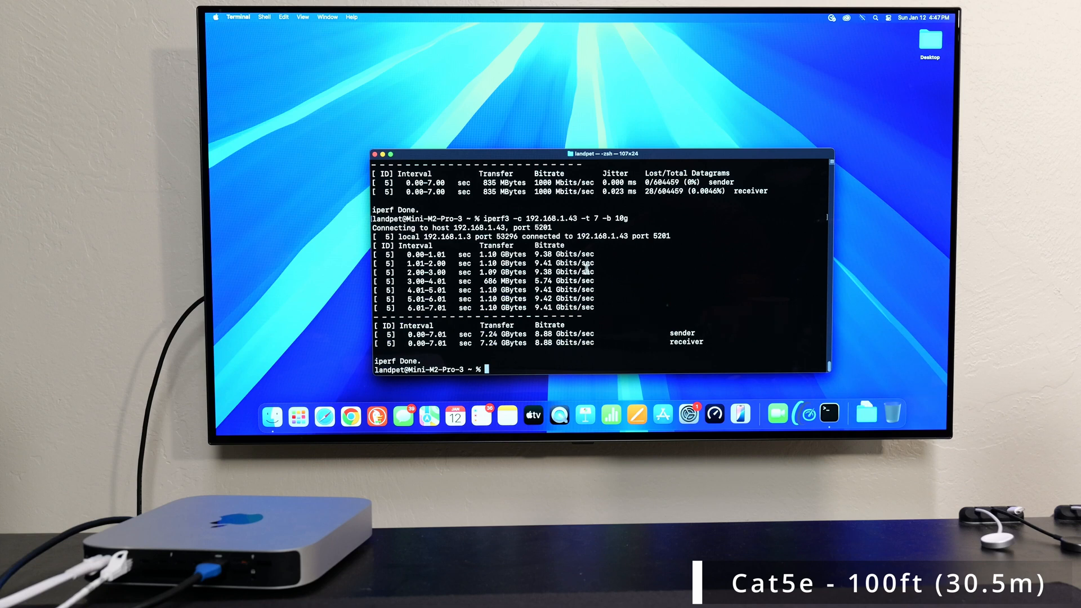
{"action": "mouse_move", "coordinate": [658, 285]}
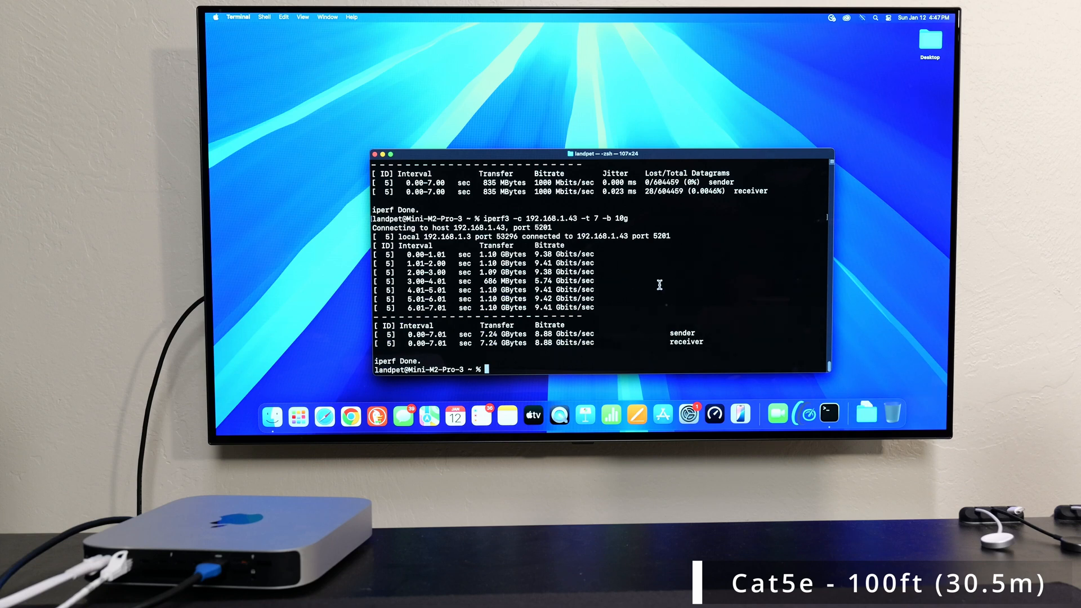
{"action": "mouse_move", "coordinate": [722, 287]}
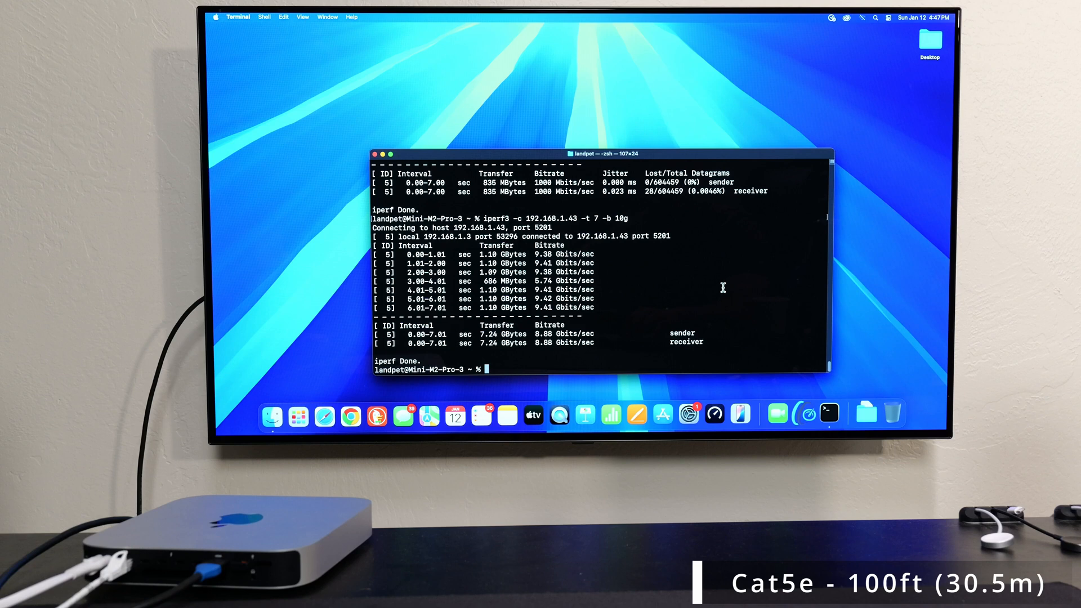
On the Cat5e cable, run iperf3 -b 10g over TCP twice, then once with -u 6001.
{"action": "type", "text": "iperf3 -c 192.168.1.43 -t 7 -b 10g"}
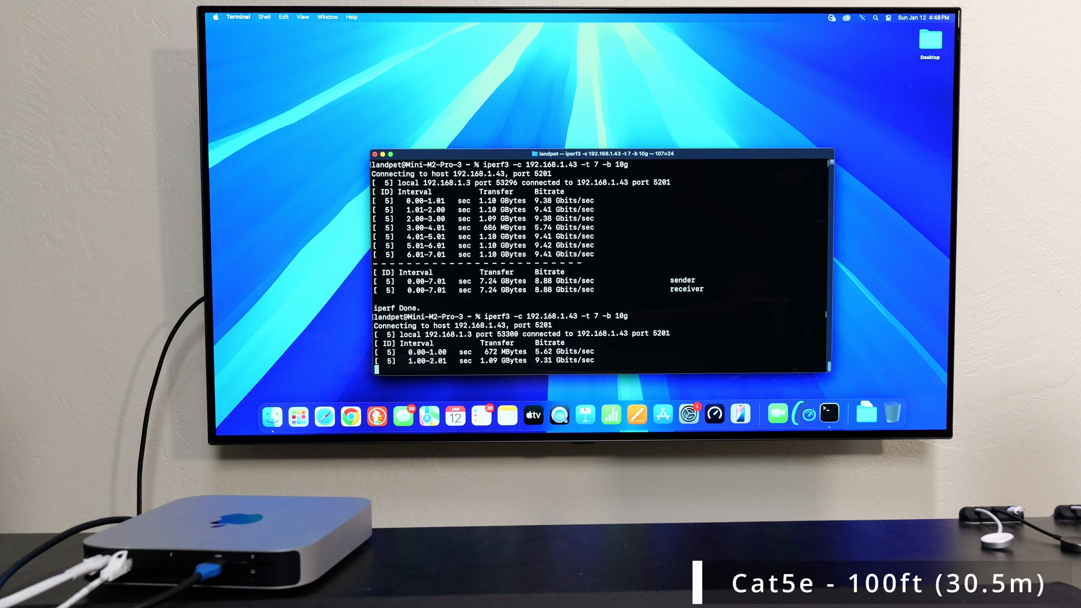
{"action": "scroll", "scroll_direction": "down", "scroll_amount": 3}
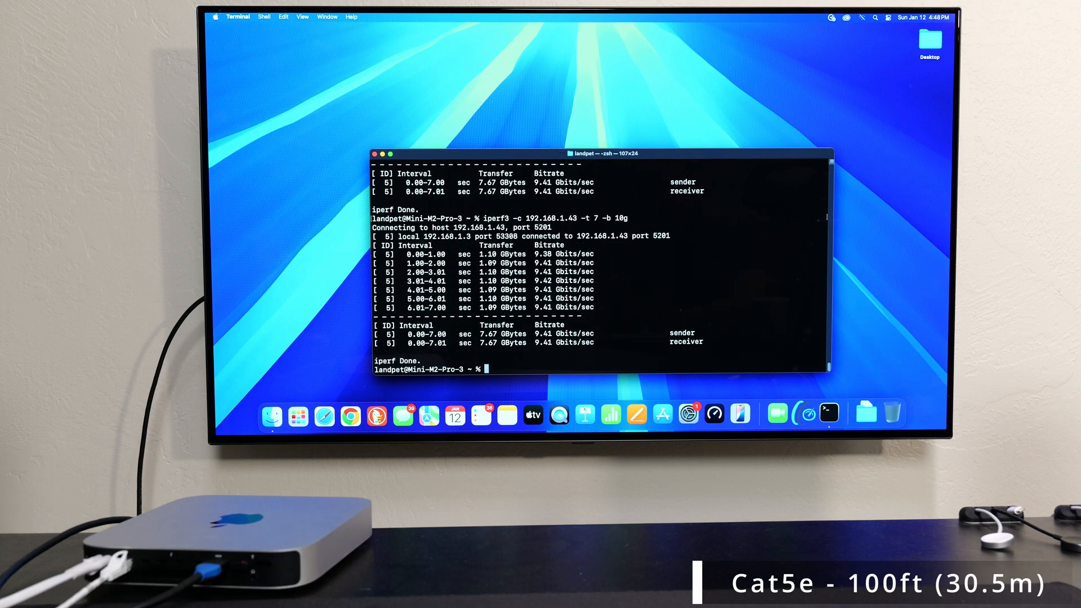
{"action": "type", "text": "iperf3 -c 192.168.1.43 -t 7 -b 10g -u 6001"}
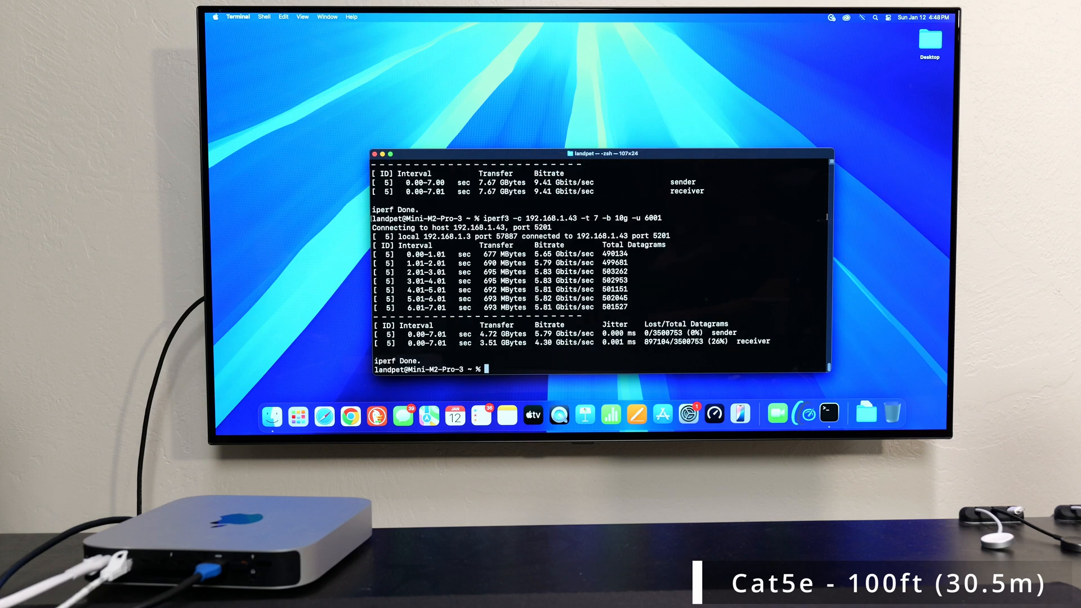
Rerun the Cat5e UDP iperf3 test at 4g, 3g, 2g and 1g target rates.
{"action": "type", "text": "iperf3 -c 192.168.1.43 -t 7 -b 10g -u 6001"}
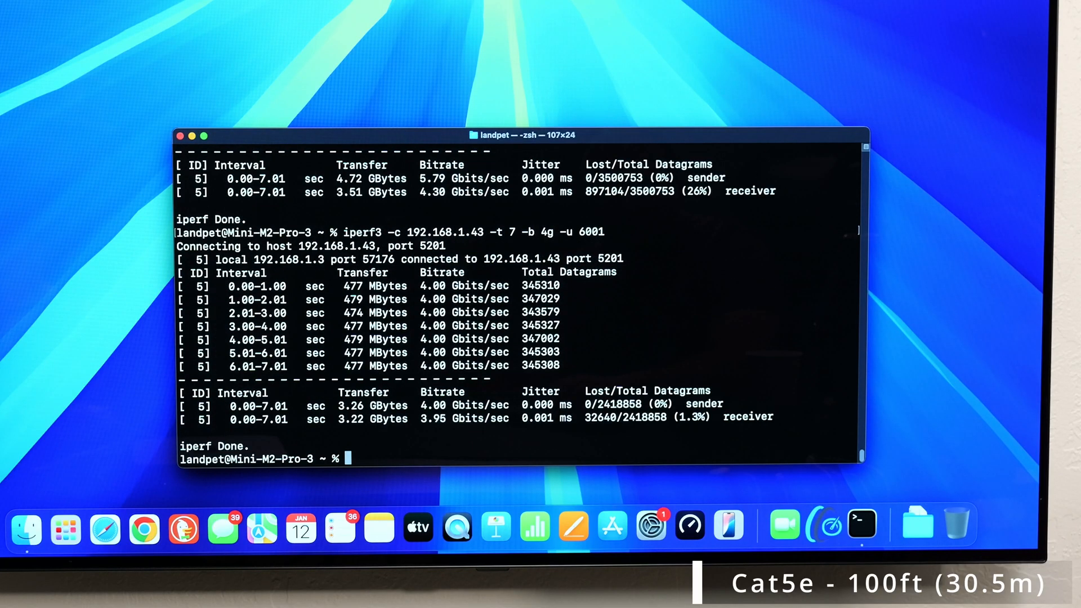
{"action": "type", "text": "iperf3 -c 192.168.1.43 -t 7 -b 4g -u 6001"}
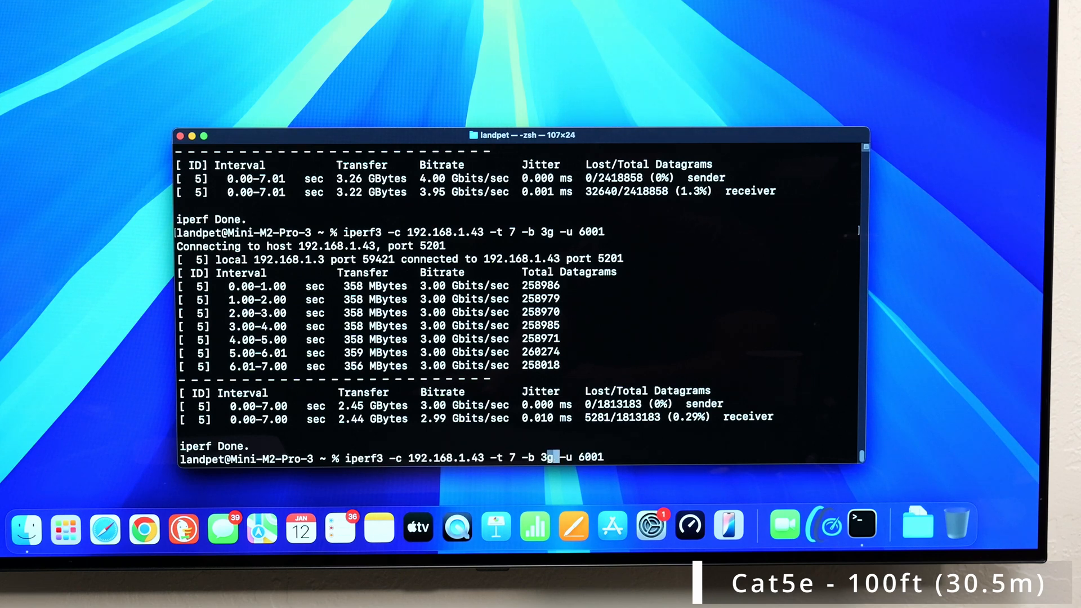
{"action": "key", "text": "enter"}
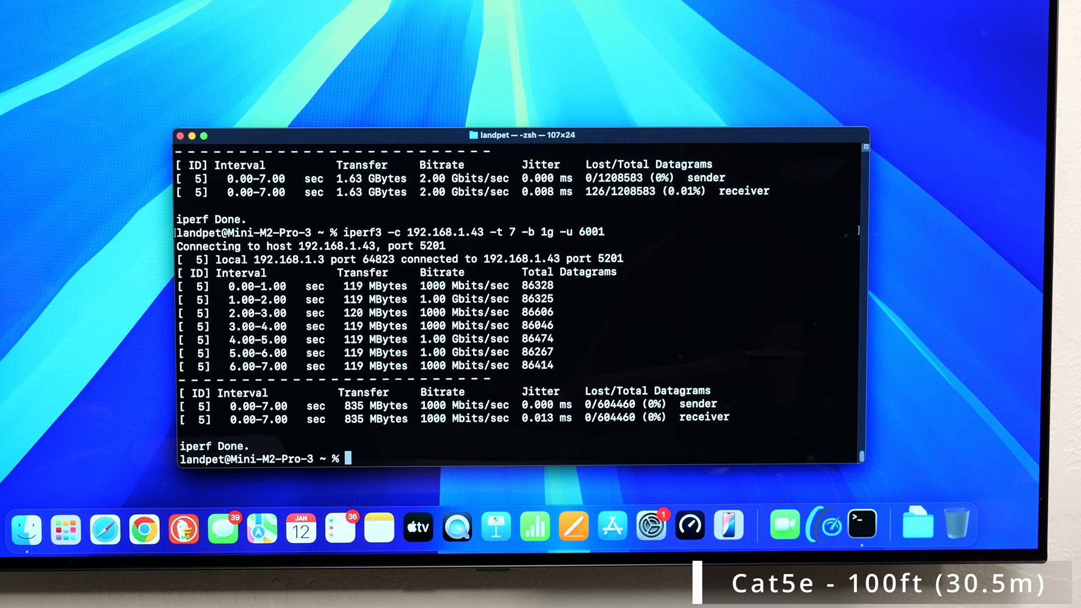
Run another iperf3 test against 192.168.1.43 on the Cat5e cable, reporting about 9.41 Gbits/sec.
{"action": "type", "text": "iperf3 -c 192.168.1.43 -t 7 -b 3g -u 6001"}
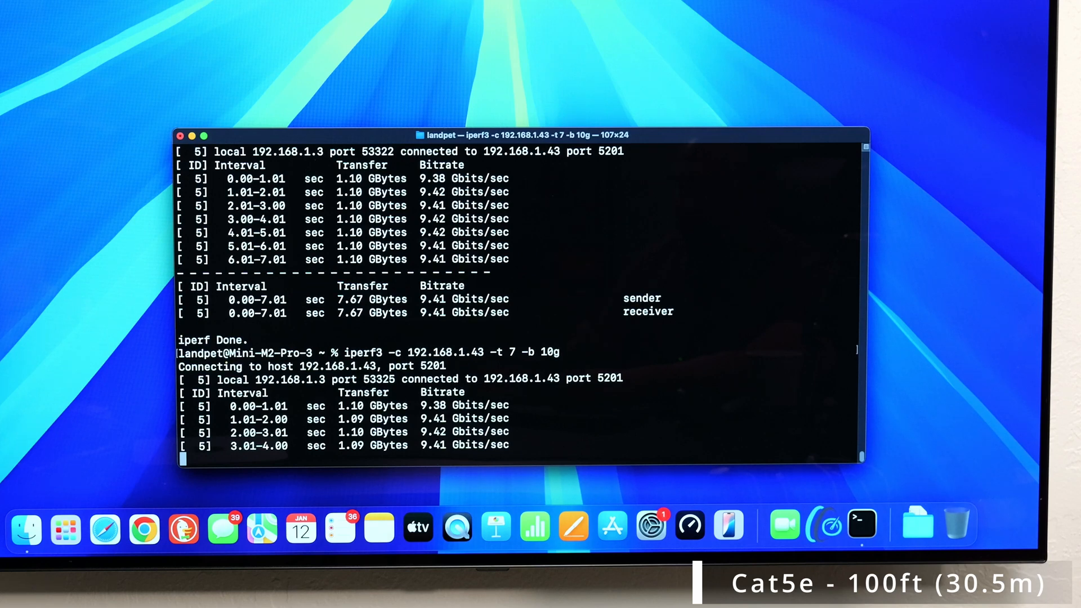
{"action": "scroll", "scroll_direction": "down", "scroll_amount": 3}
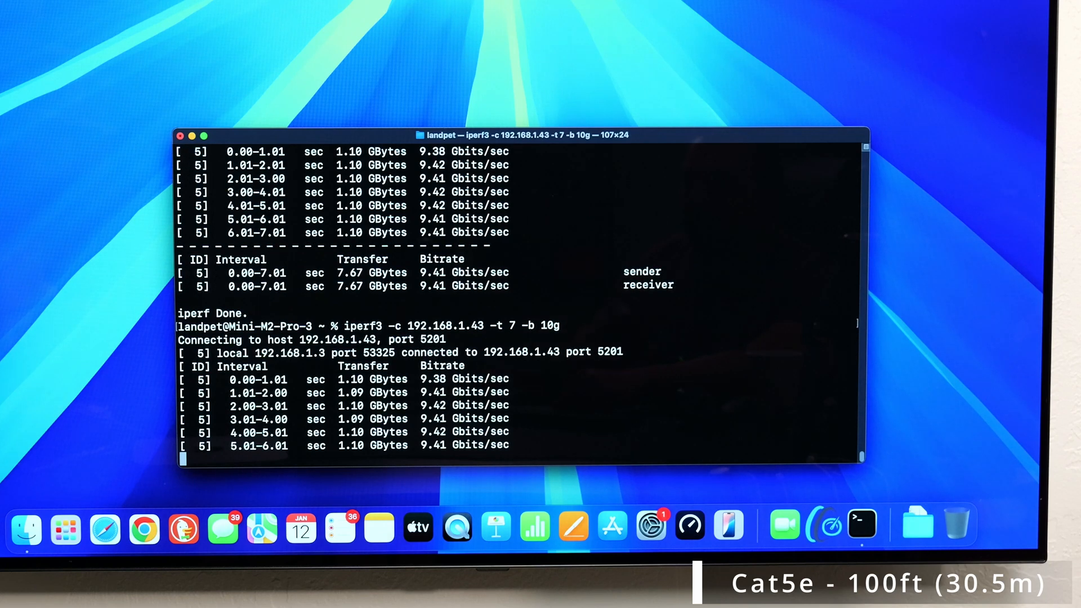